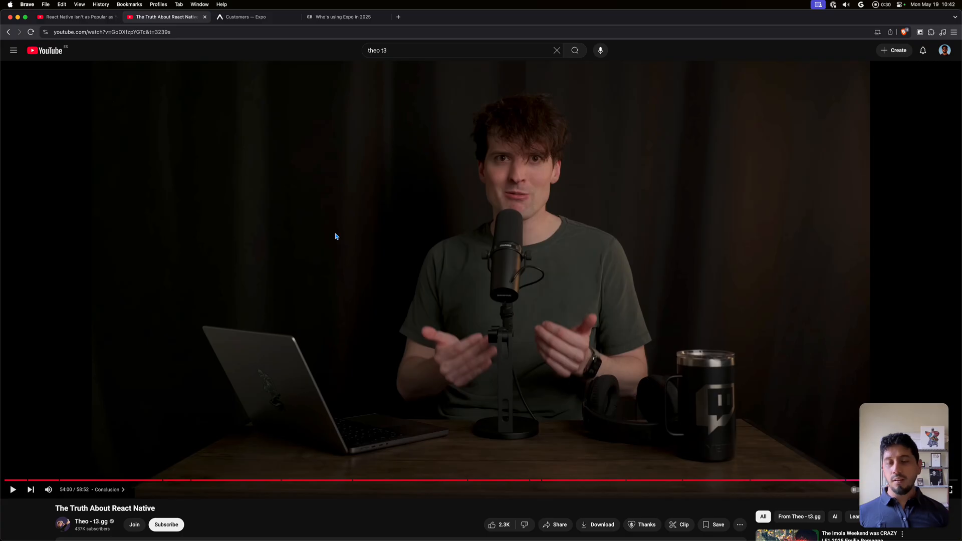
{"action": "mouse_move", "coordinate": [88, 444]}
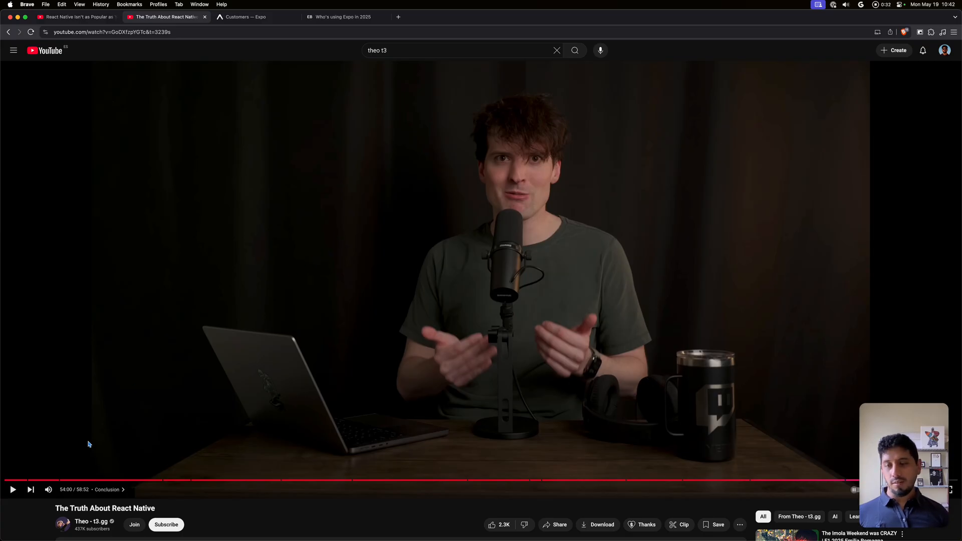
{"action": "mouse_move", "coordinate": [214, 323]}
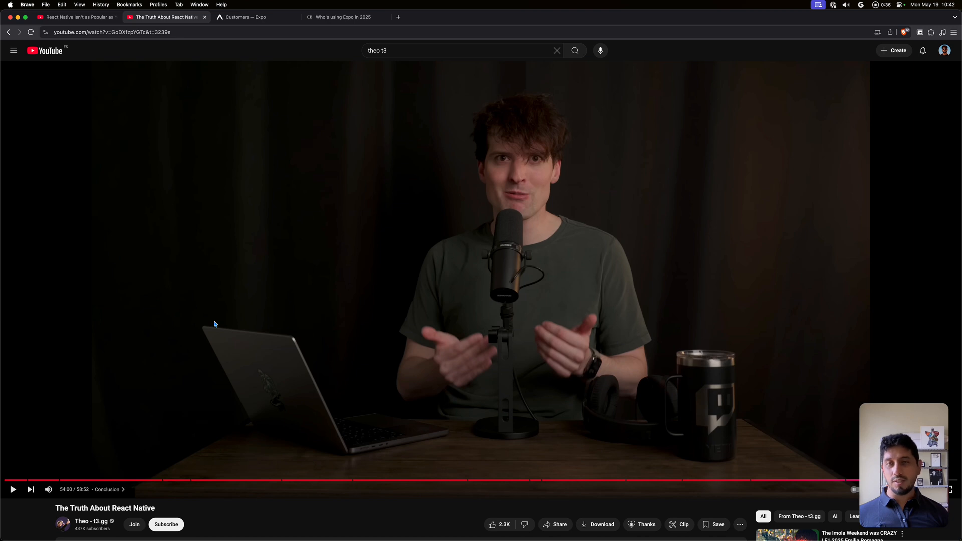
{"action": "mouse_move", "coordinate": [217, 322]}
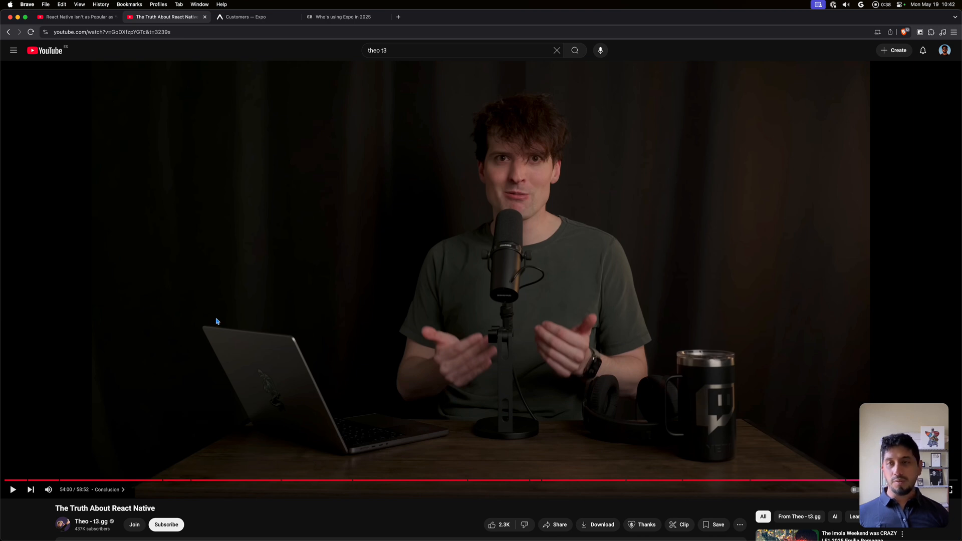
{"action": "mouse_move", "coordinate": [352, 308]}
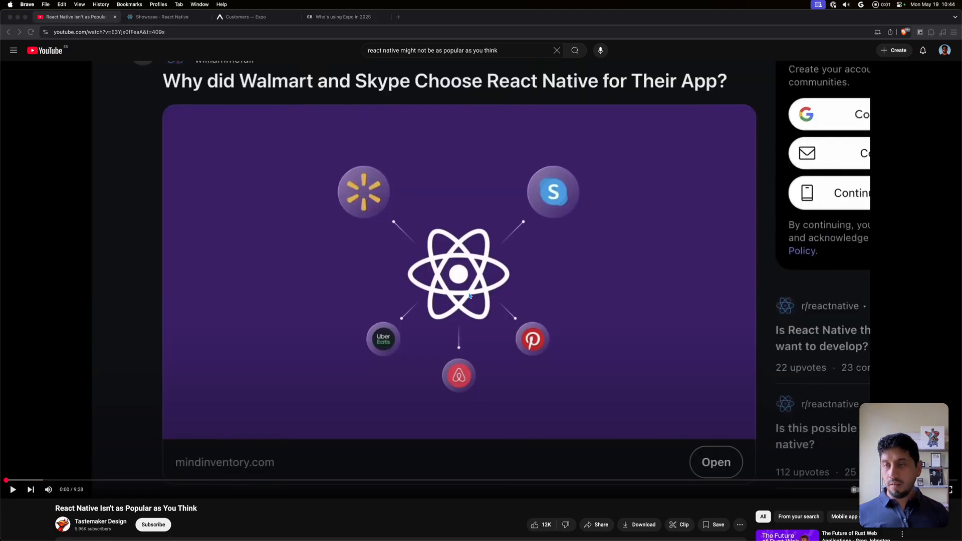
Scroll down to the video's details: 217K views, description teaser and 862 comments
{"action": "scroll", "scroll_direction": "down", "scroll_amount": 3}
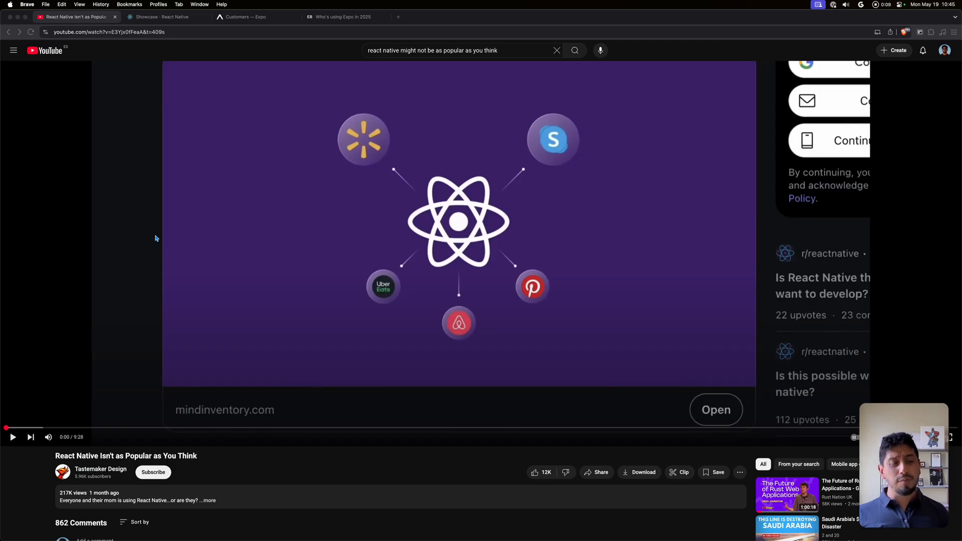
{"action": "mouse_move", "coordinate": [172, 193]}
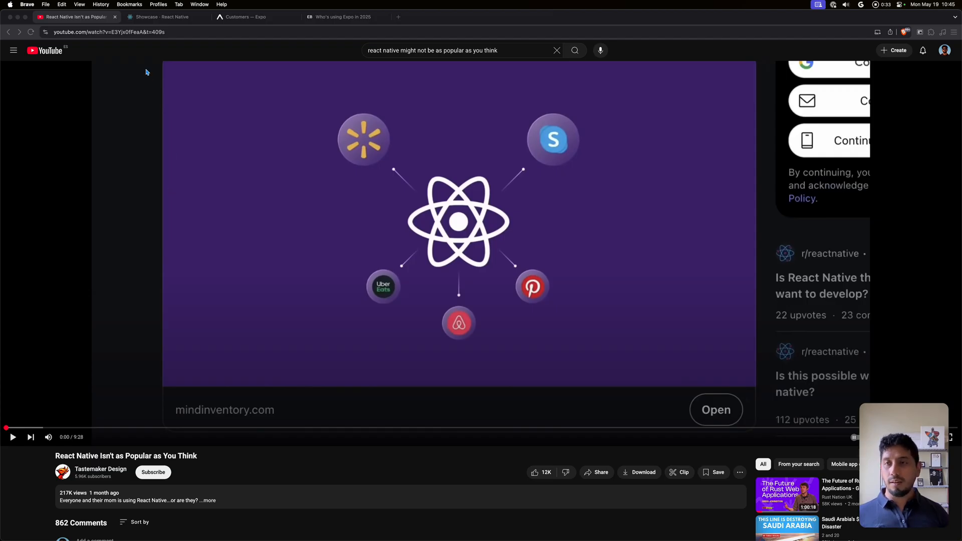
Bring up the React Native Showcase tab and scroll through its company sections
{"action": "left_click", "coordinate": [165, 17]}
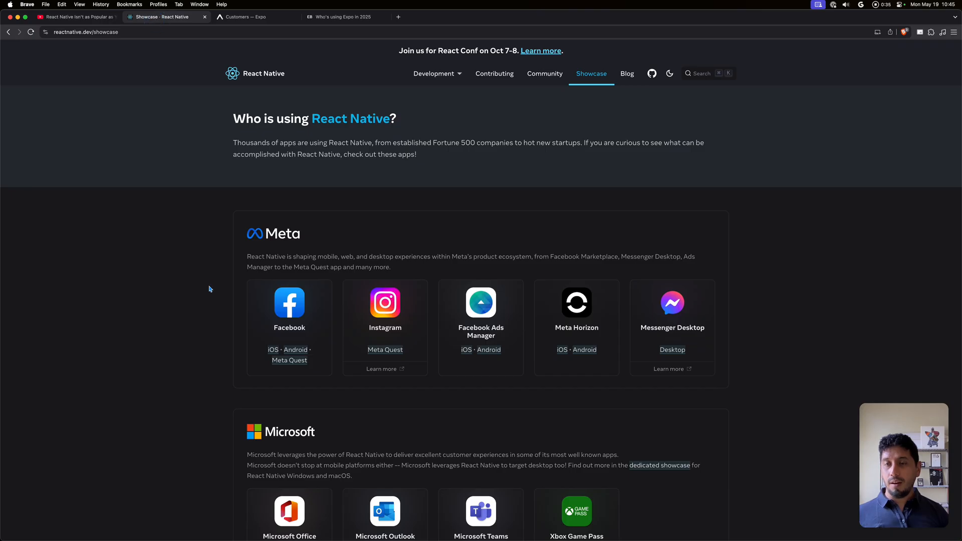
{"action": "scroll", "scroll_direction": "down", "scroll_amount": 3}
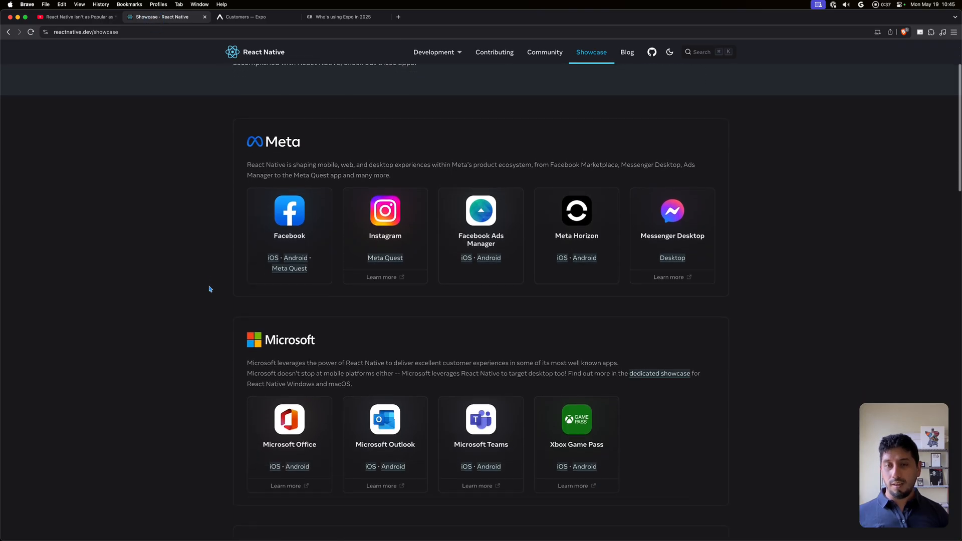
{"action": "scroll", "scroll_direction": "down", "scroll_amount": 3}
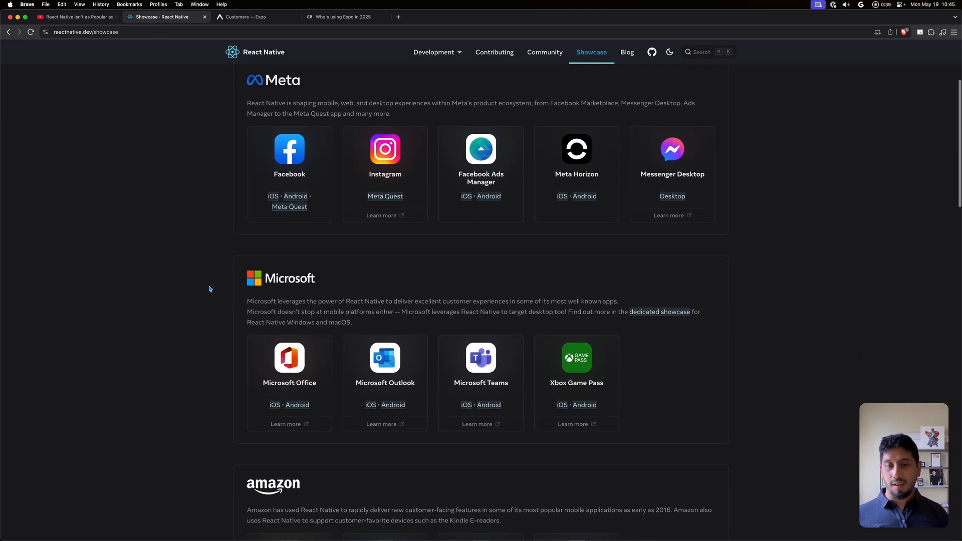
{"action": "scroll", "scroll_direction": "down", "scroll_amount": 3}
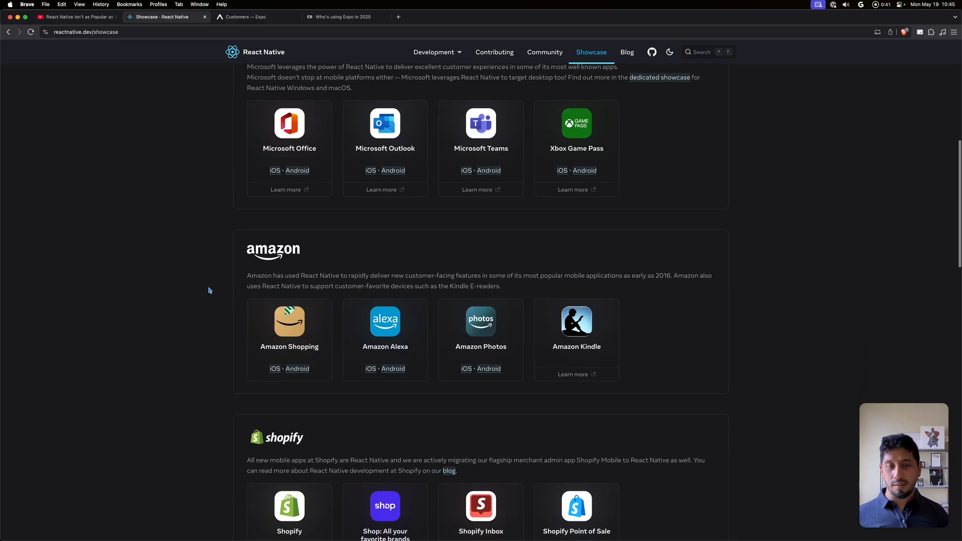
{"action": "scroll", "scroll_direction": "down", "scroll_amount": 3}
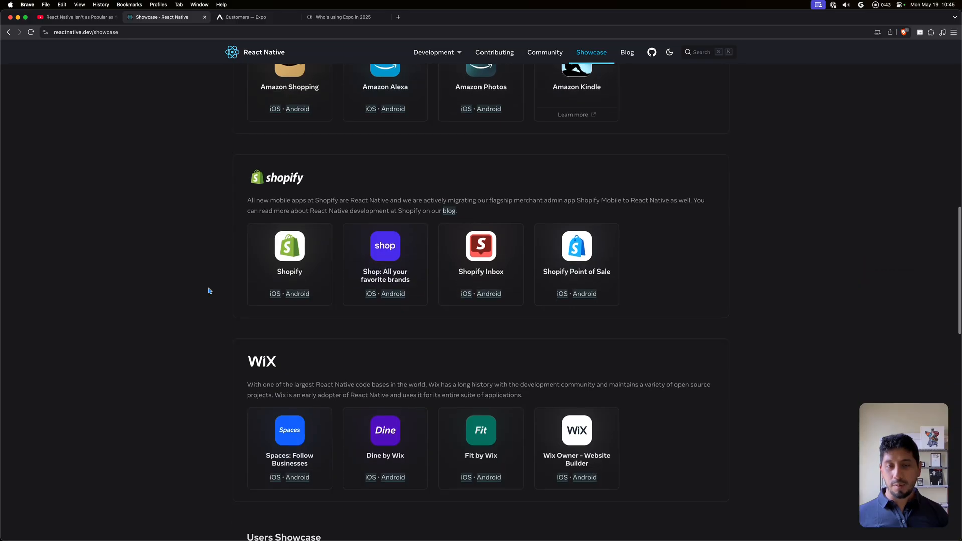
{"action": "scroll", "scroll_direction": "down", "scroll_amount": 3}
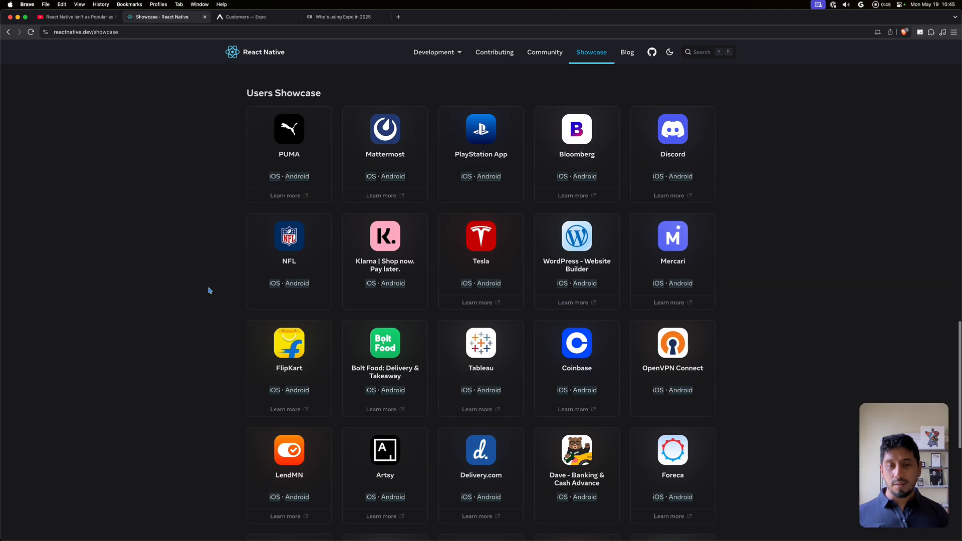
{"action": "scroll", "scroll_direction": "up", "scroll_amount": 3}
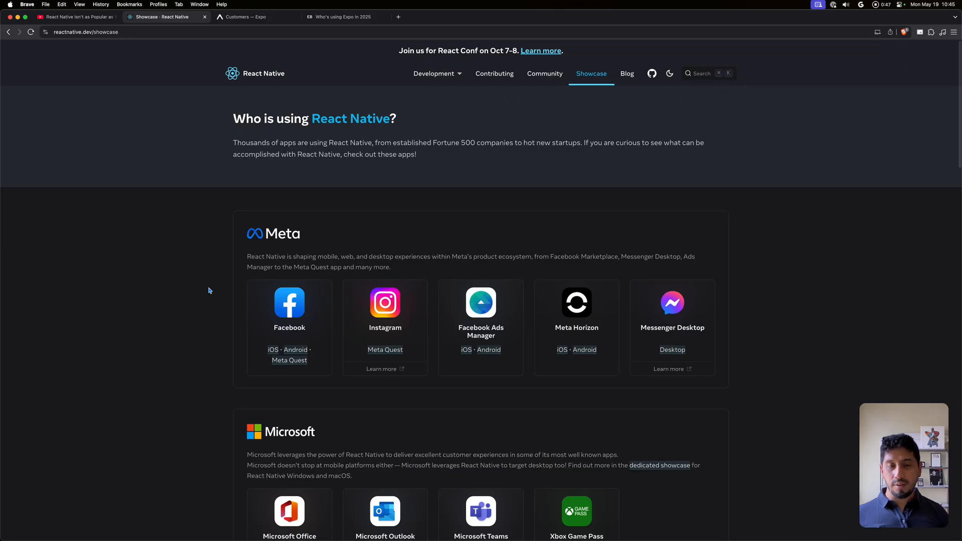
{"action": "scroll", "scroll_direction": "down", "scroll_amount": 3}
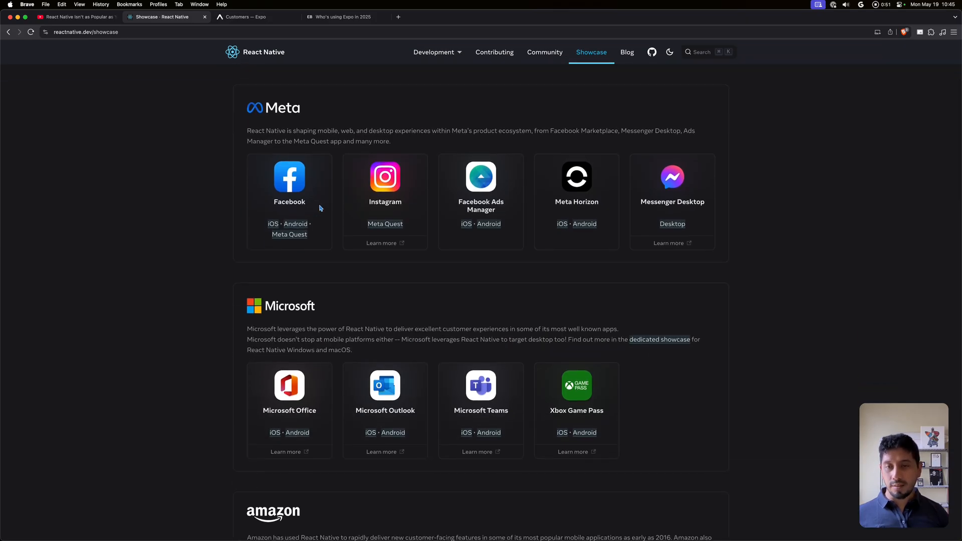
{"action": "mouse_move", "coordinate": [494, 188]}
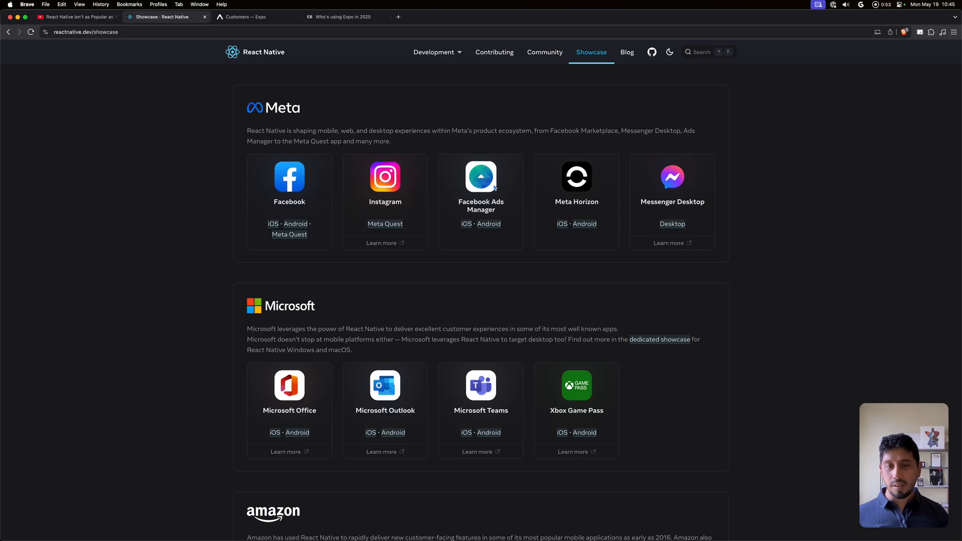
Scroll down to the Showcase page footer, then back up toward the top
{"action": "scroll", "scroll_direction": "down", "scroll_amount": 3}
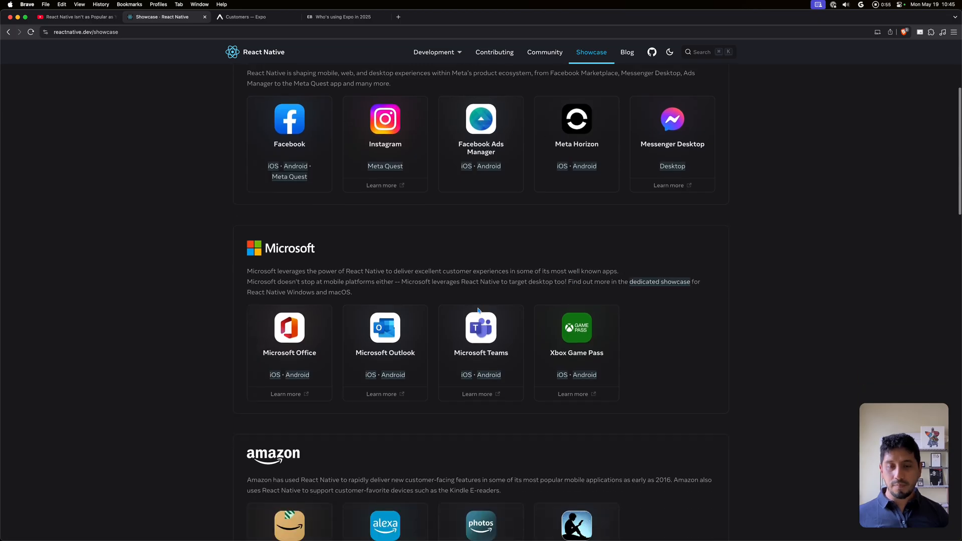
{"action": "scroll", "scroll_direction": "down", "scroll_amount": 3}
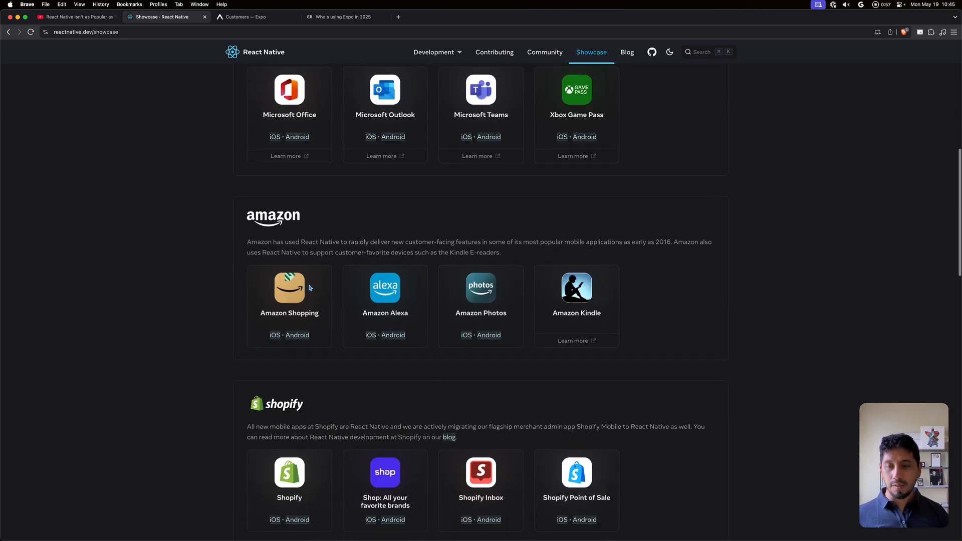
{"action": "scroll", "scroll_direction": "down", "scroll_amount": 3}
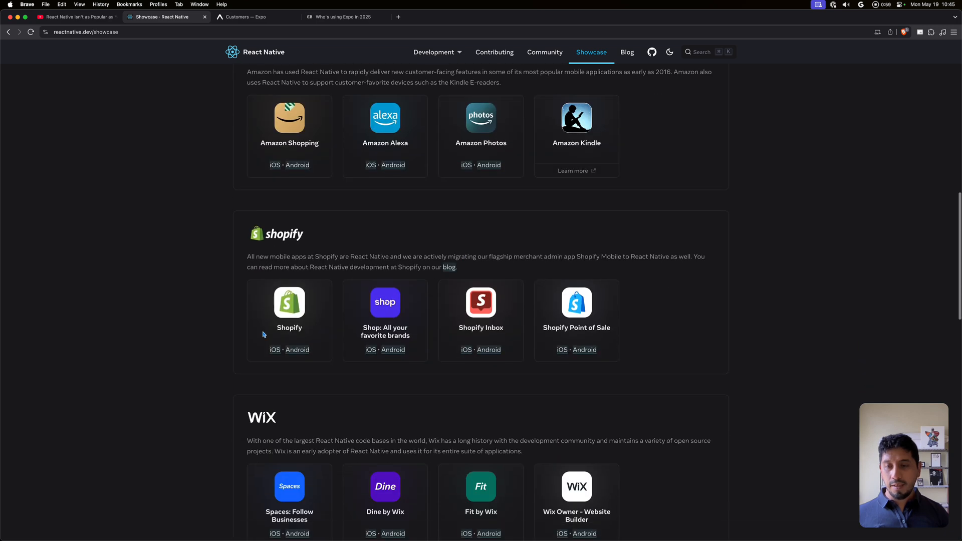
{"action": "scroll", "scroll_direction": "down", "scroll_amount": 3}
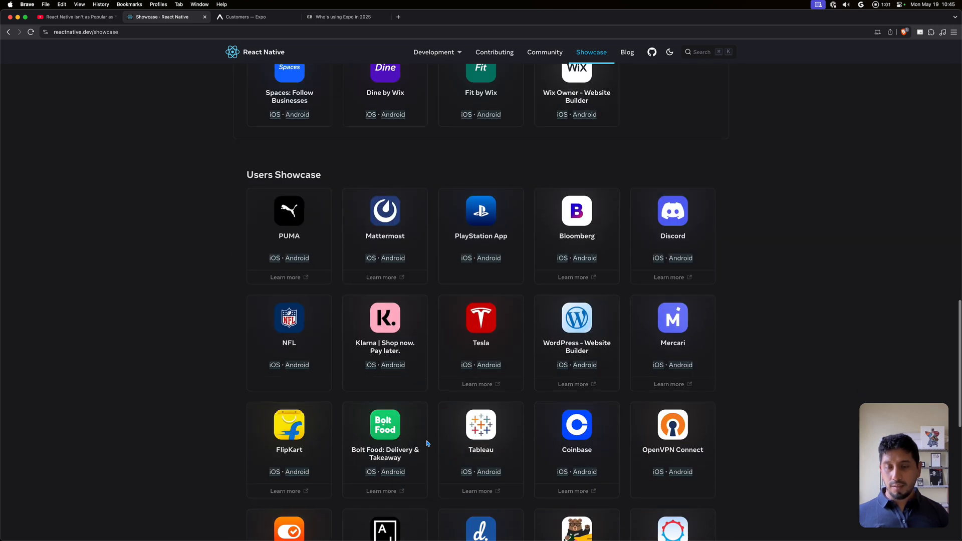
{"action": "scroll", "scroll_direction": "down", "scroll_amount": 3}
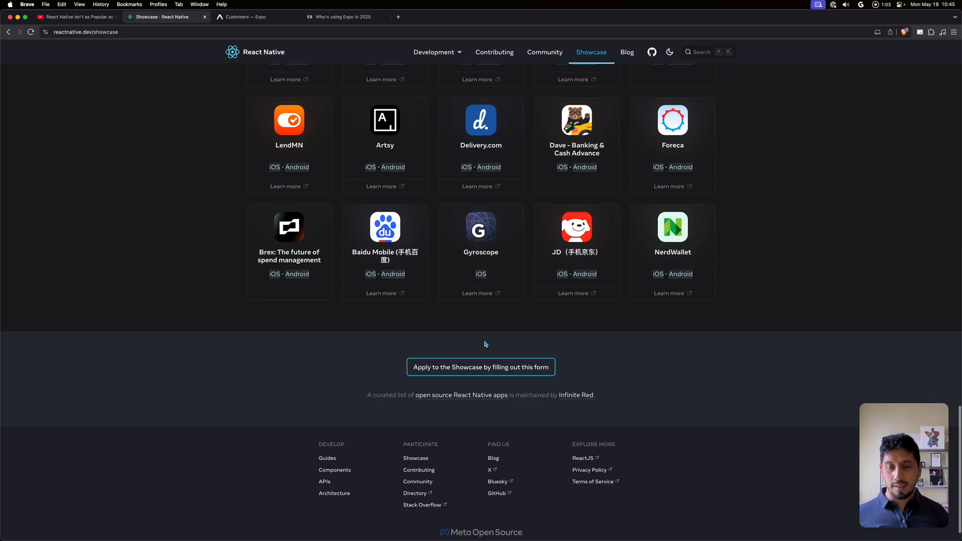
{"action": "scroll", "scroll_direction": "up", "scroll_amount": 3}
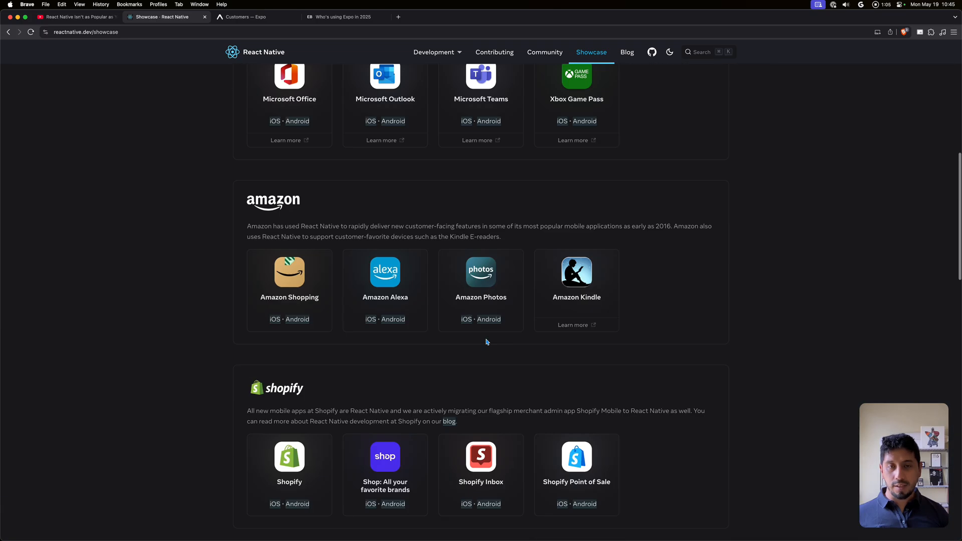
{"action": "scroll", "scroll_direction": "up", "scroll_amount": 3}
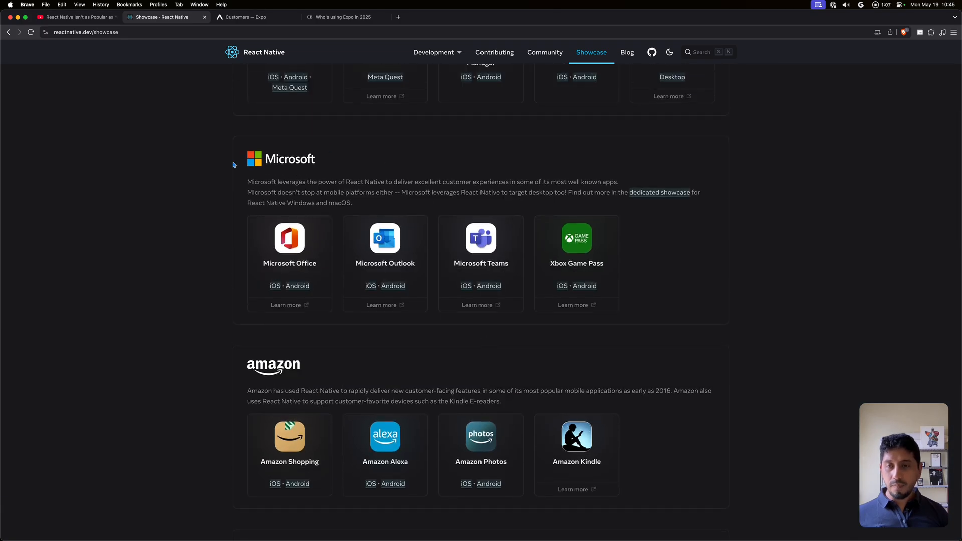
{"action": "scroll", "scroll_direction": "up", "scroll_amount": 3}
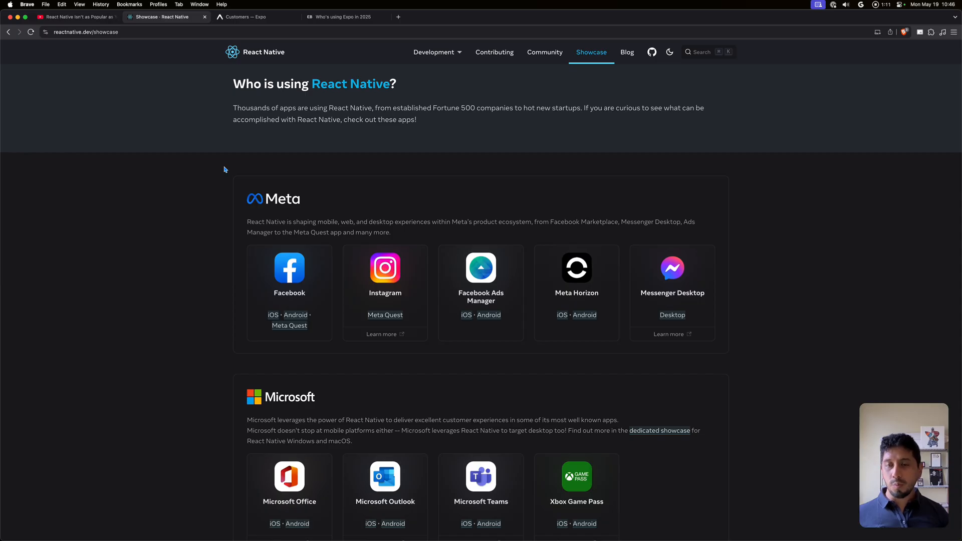
Bring up expo.dev/customers, scroll the logo grid, and return to the Meet our users header
{"action": "left_click", "coordinate": [257, 17]}
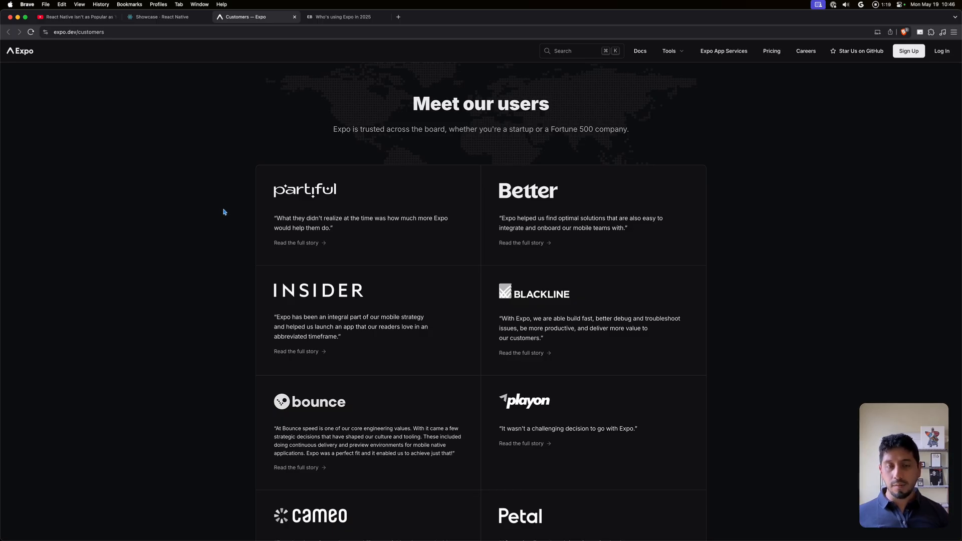
{"action": "scroll", "scroll_direction": "down", "scroll_amount": 3}
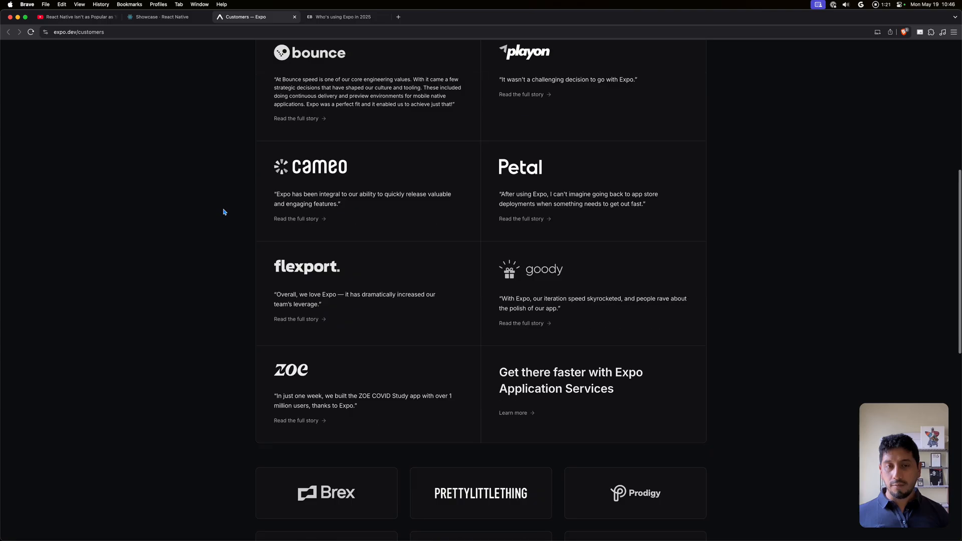
{"action": "scroll", "scroll_direction": "down", "scroll_amount": 3}
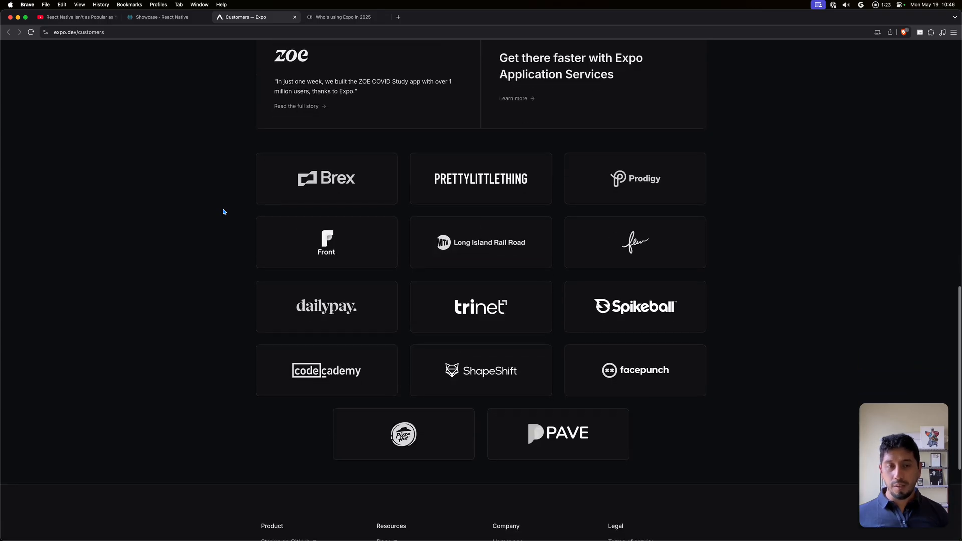
{"action": "scroll", "scroll_direction": "down", "scroll_amount": 3}
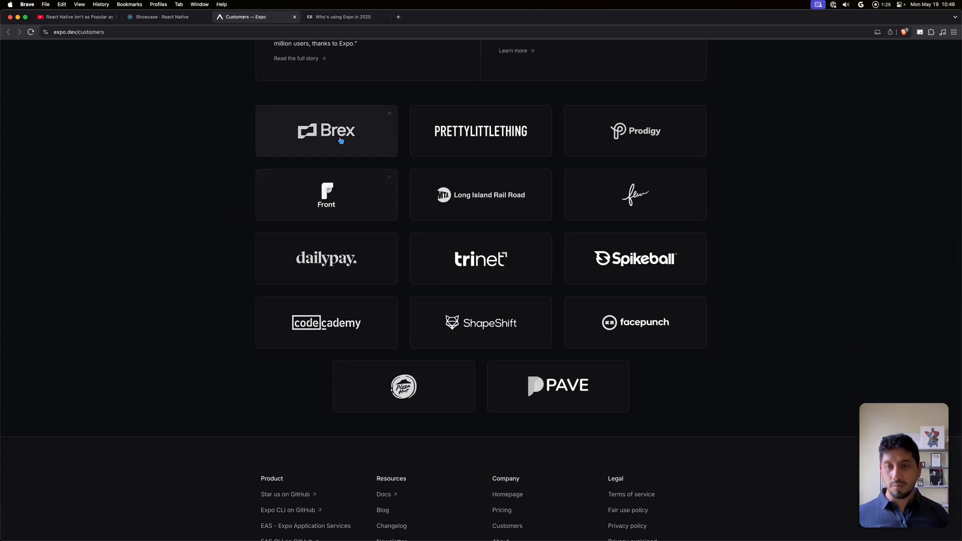
{"action": "scroll", "scroll_direction": "up", "scroll_amount": 3}
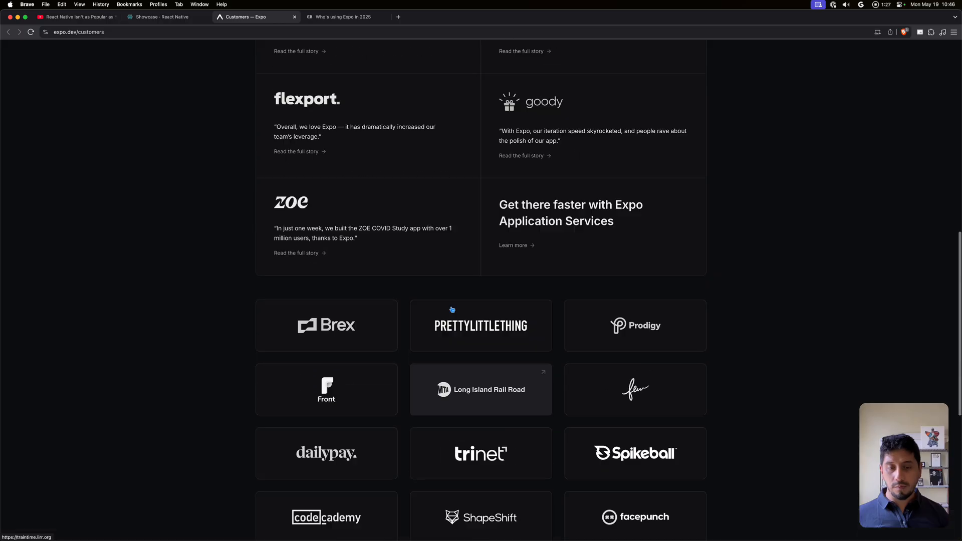
{"action": "scroll", "scroll_direction": "up", "scroll_amount": 3}
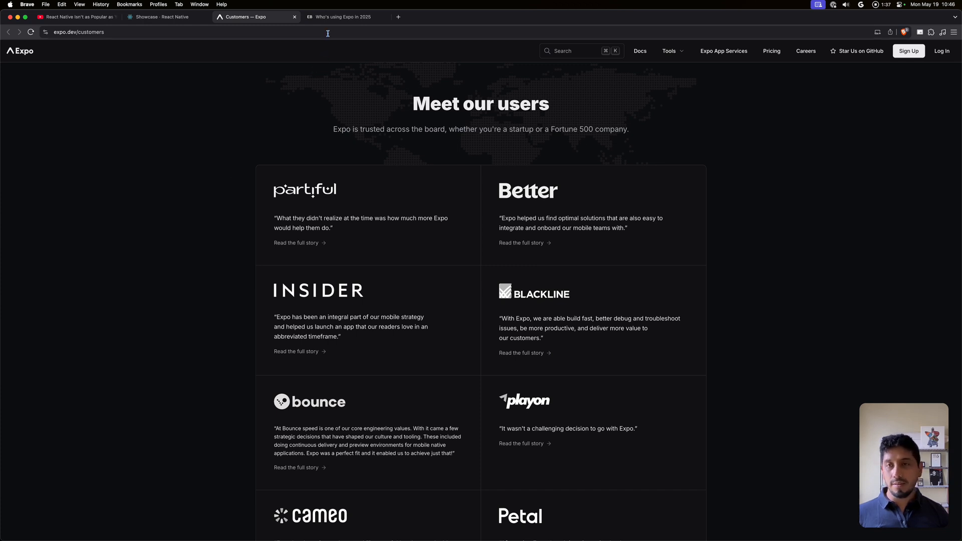
Bring up the 'Who's using Expo in 2025' post and scroll its category carousels to Newly Discovered
{"action": "left_click", "coordinate": [342, 16]}
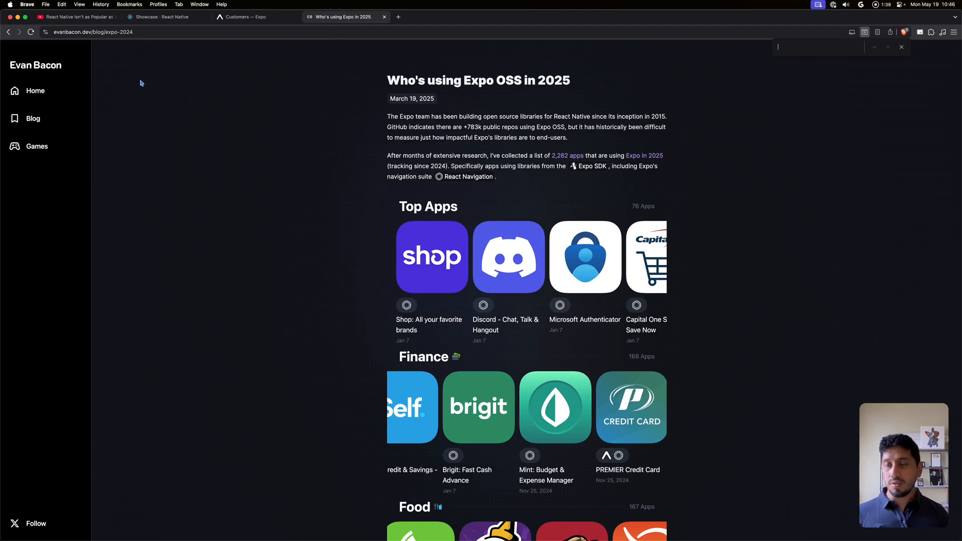
{"action": "mouse_move", "coordinate": [34, 70]}
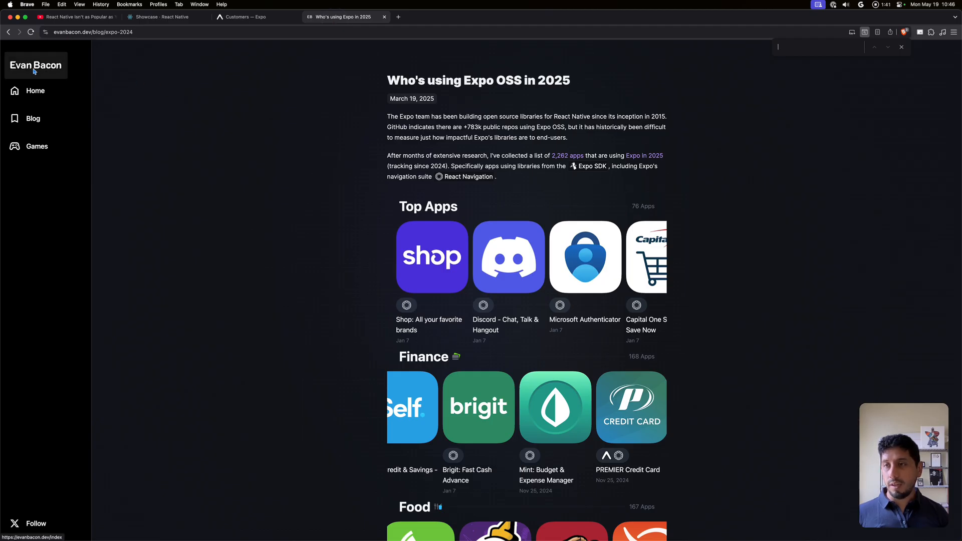
{"action": "mouse_move", "coordinate": [184, 86]}
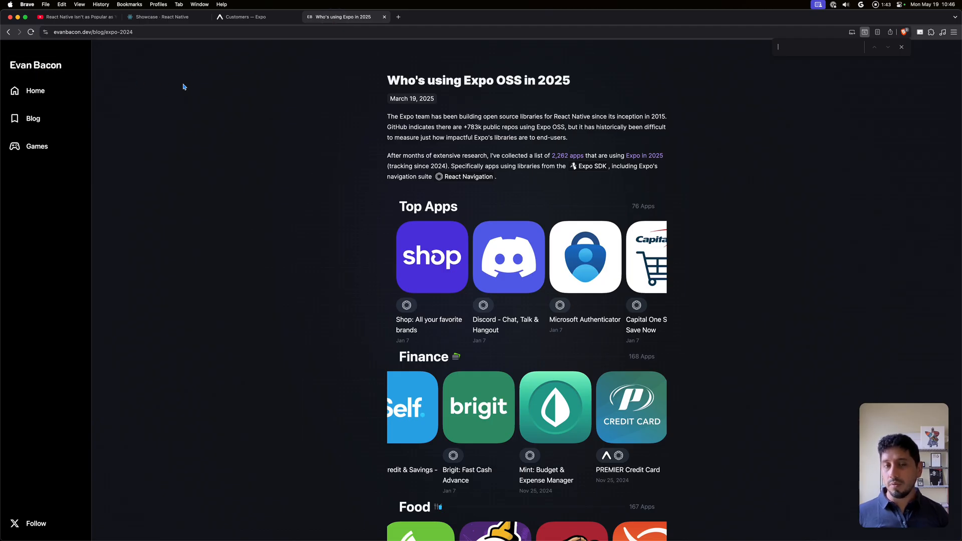
{"action": "mouse_move", "coordinate": [343, 232]}
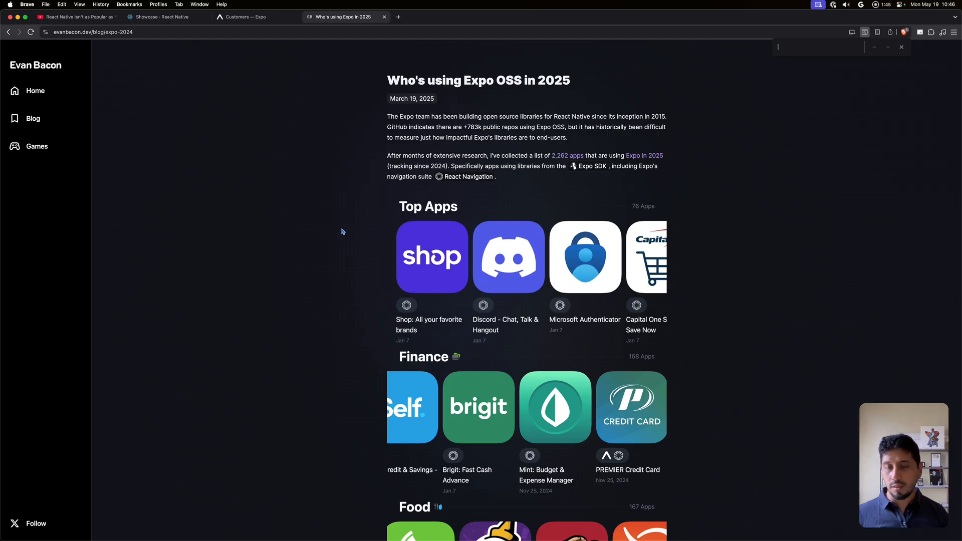
{"action": "mouse_move", "coordinate": [471, 379]}
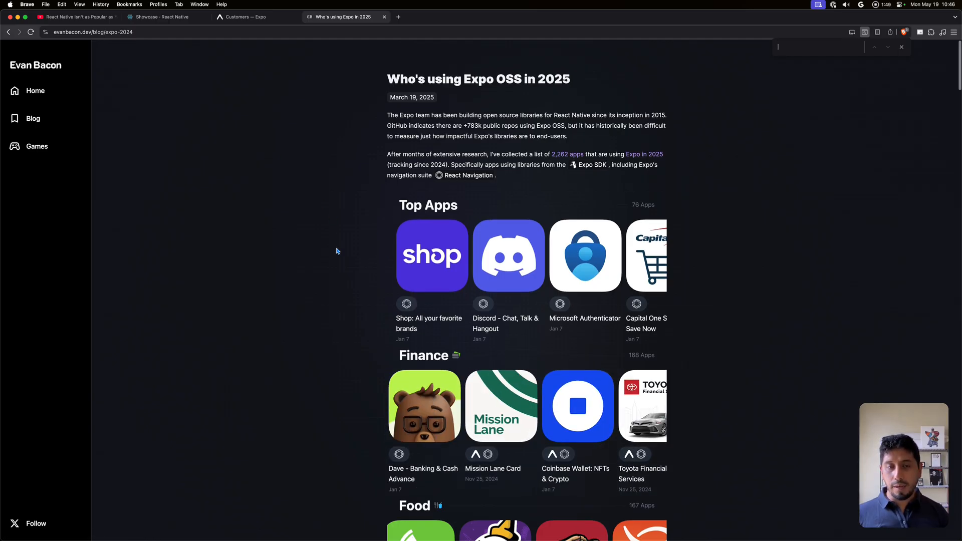
{"action": "scroll", "scroll_direction": "down", "scroll_amount": 3}
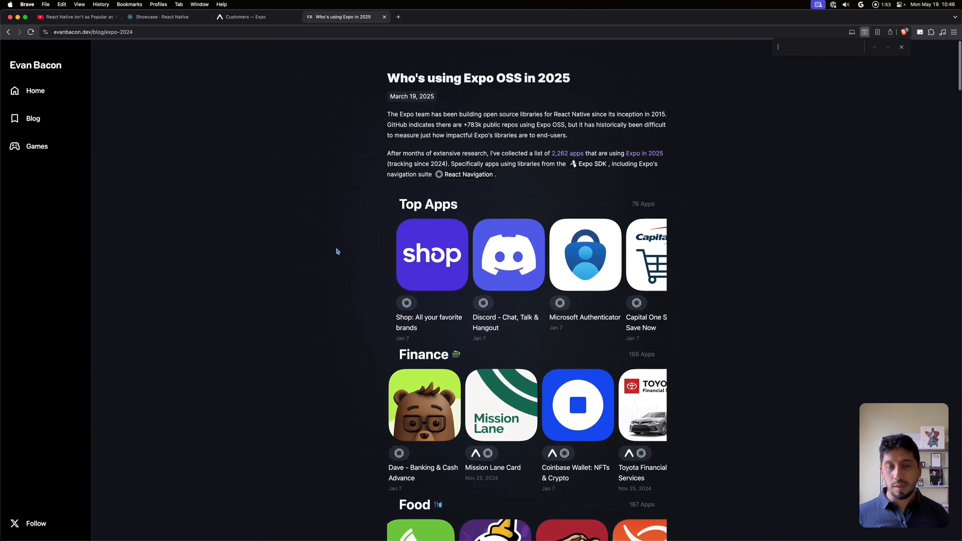
{"action": "scroll", "scroll_direction": "down", "scroll_amount": 3}
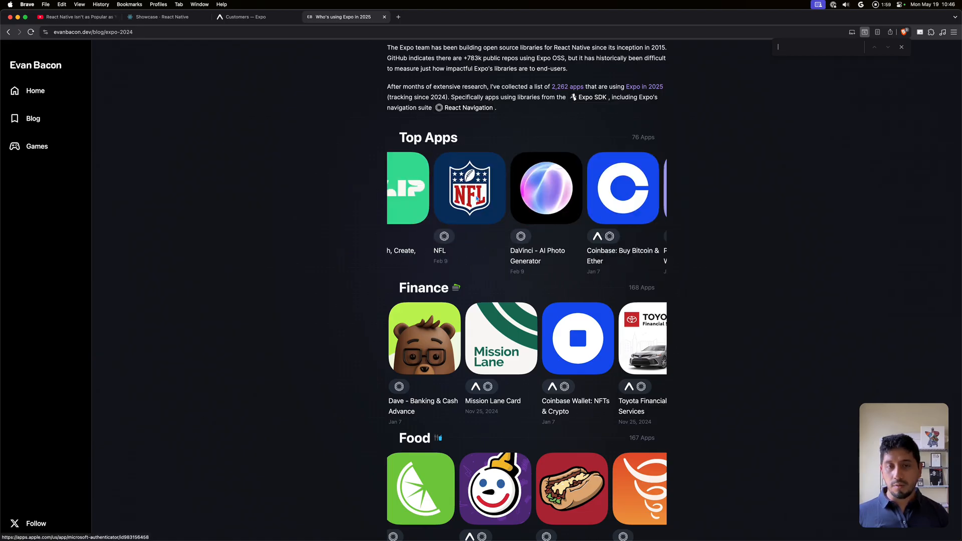
{"action": "scroll", "scroll_direction": "down", "scroll_amount": 3}
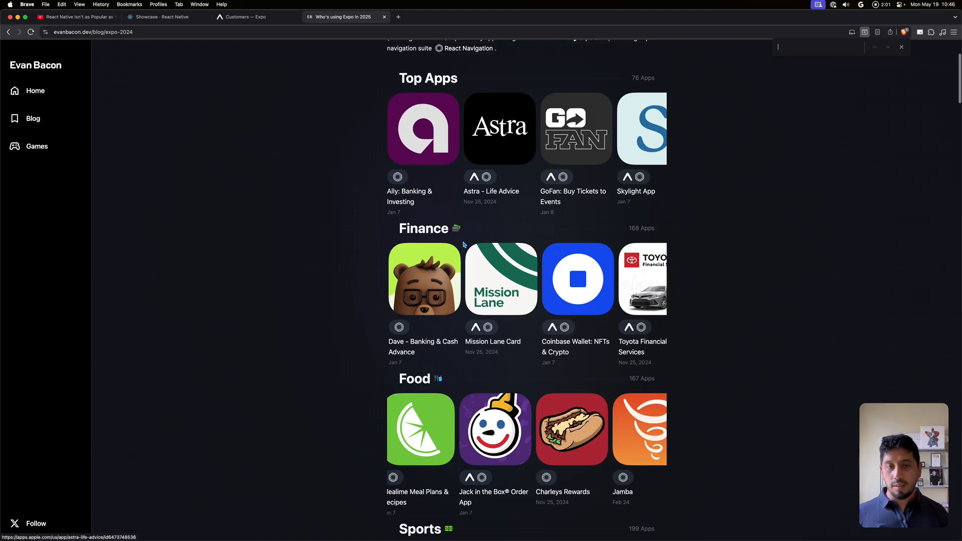
{"action": "scroll", "scroll_direction": "down", "scroll_amount": 3}
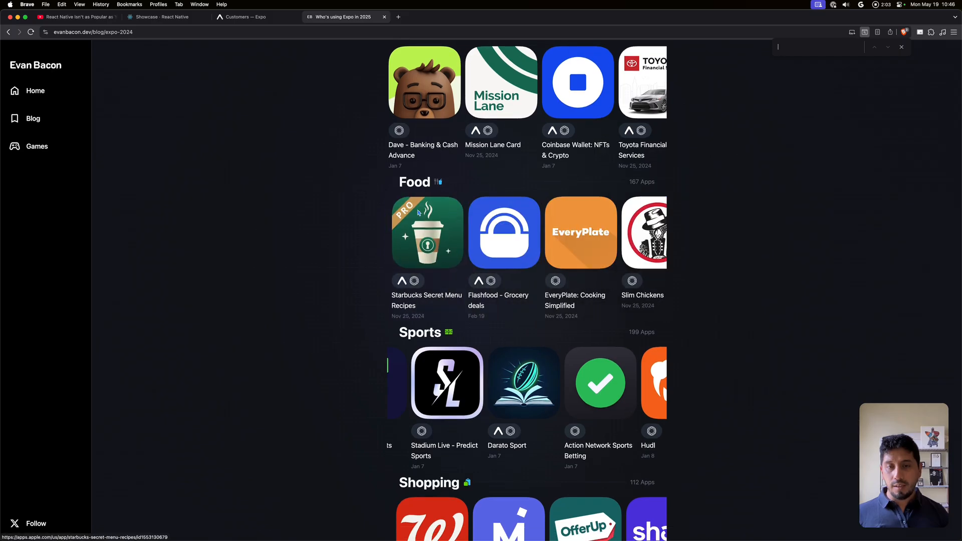
{"action": "scroll", "scroll_direction": "down", "scroll_amount": 3}
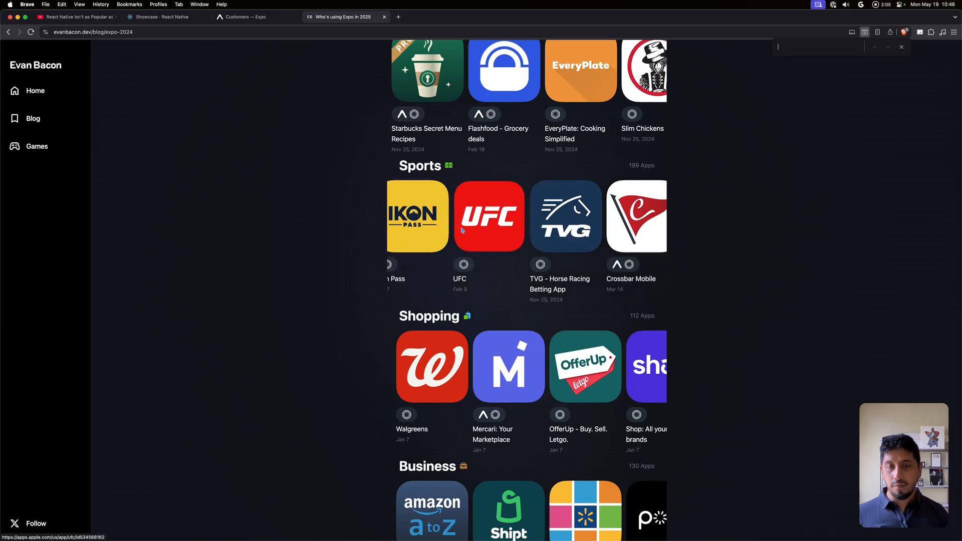
{"action": "scroll", "scroll_direction": "down", "scroll_amount": 3}
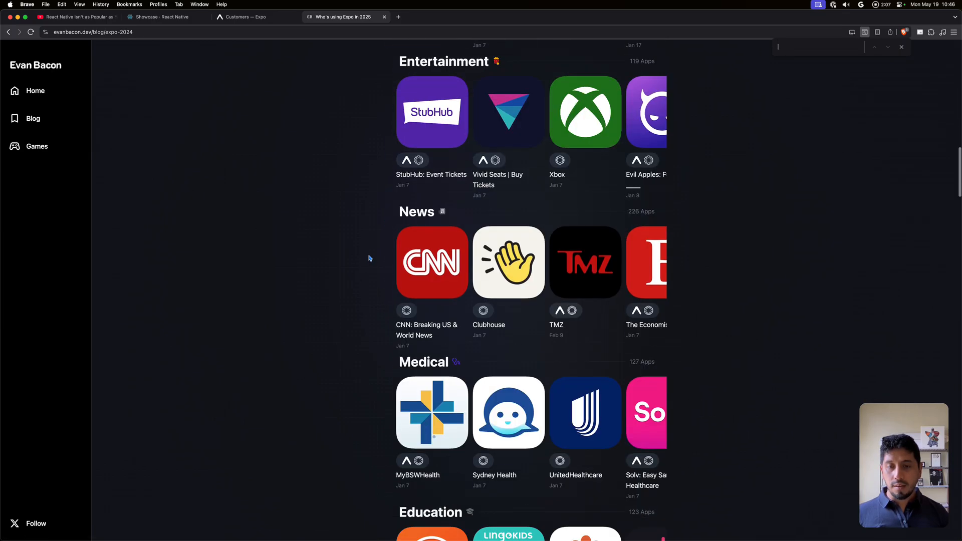
{"action": "scroll", "scroll_direction": "down", "scroll_amount": 3}
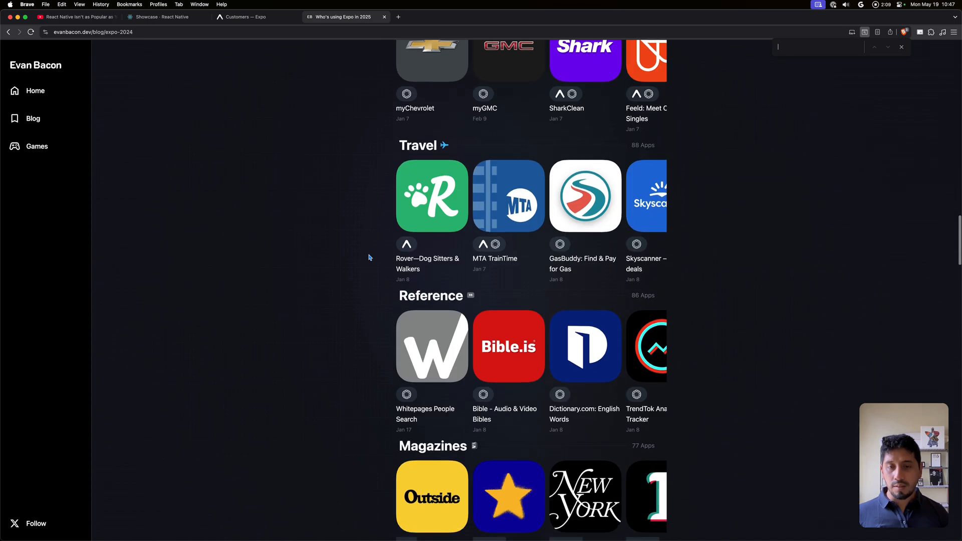
{"action": "scroll", "scroll_direction": "down", "scroll_amount": 3}
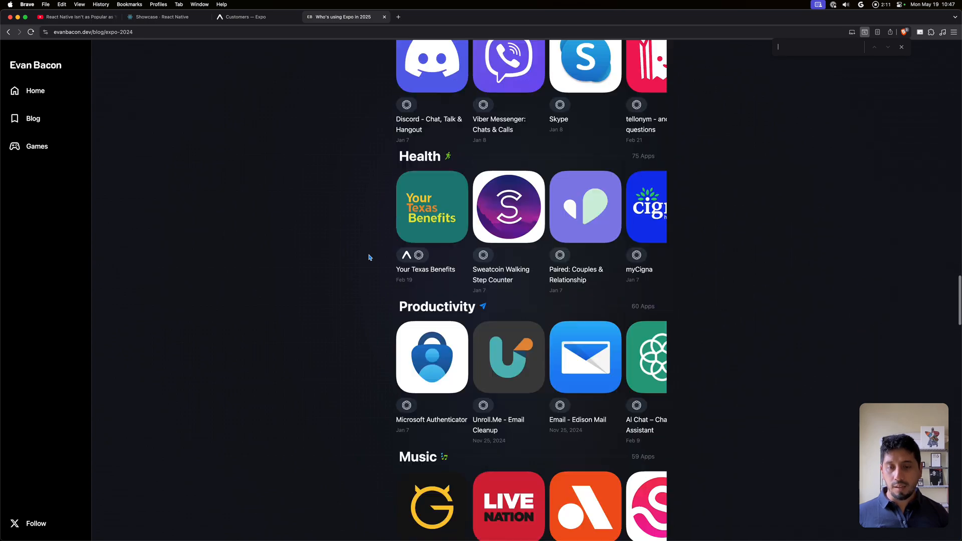
{"action": "scroll", "scroll_direction": "down", "scroll_amount": 3}
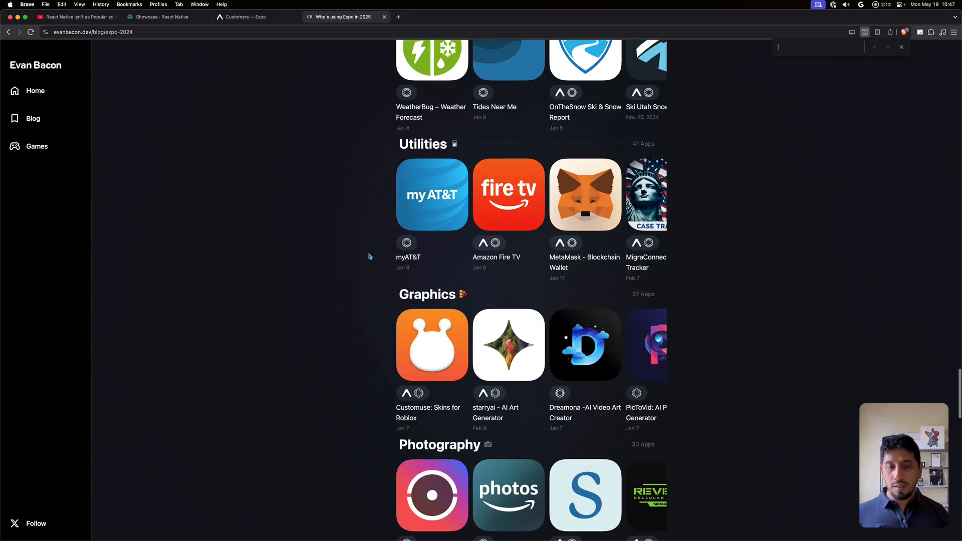
{"action": "scroll", "scroll_direction": "down", "scroll_amount": 3}
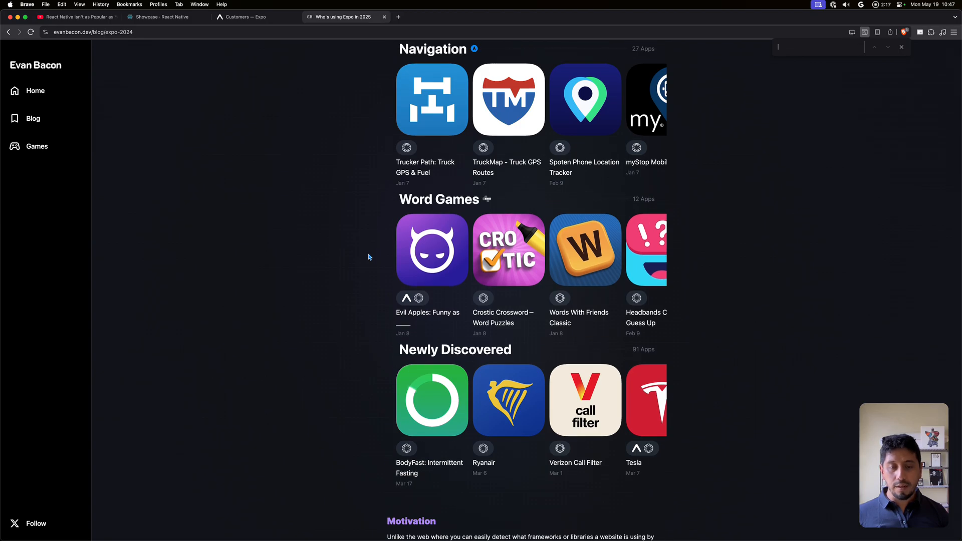
{"action": "mouse_move", "coordinate": [337, 322]}
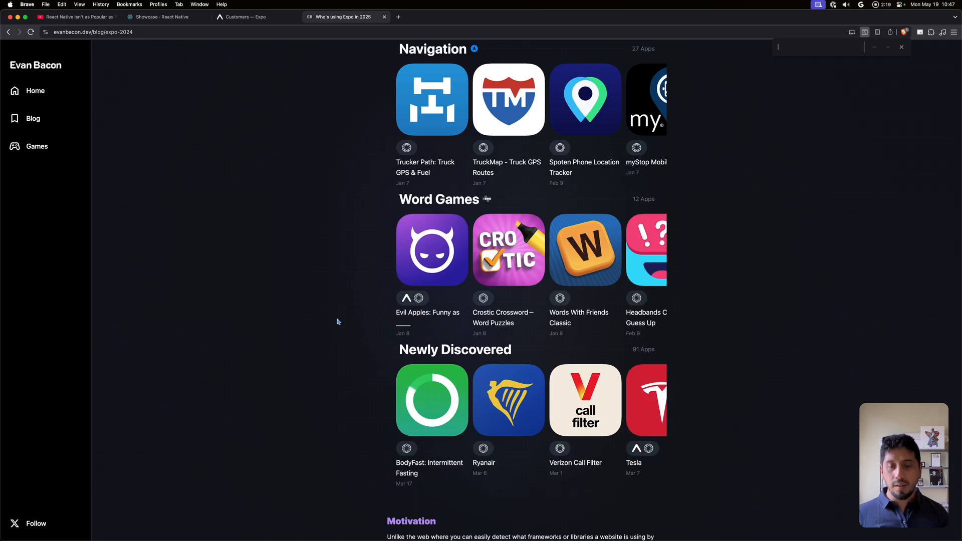
{"action": "mouse_move", "coordinate": [448, 507]}
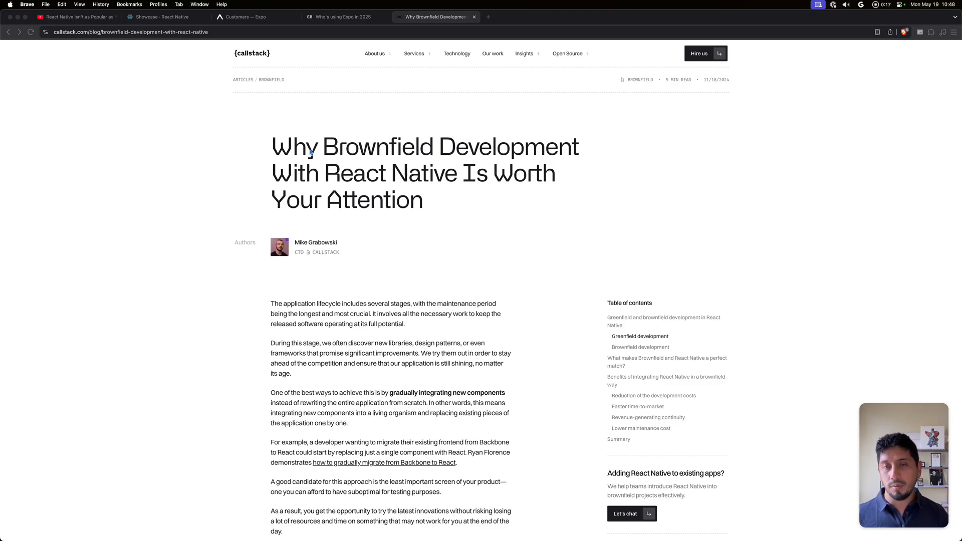
Select 'Brownfield' in the article title and scroll to the Lower maintenance cost section
{"action": "double_click", "coordinate": [378, 147]}
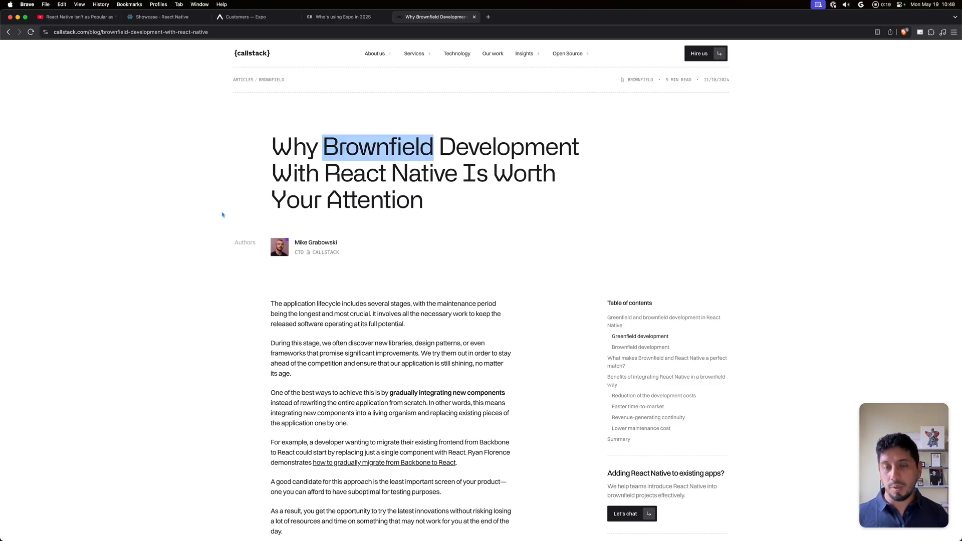
{"action": "scroll", "scroll_direction": "down", "scroll_amount": 3}
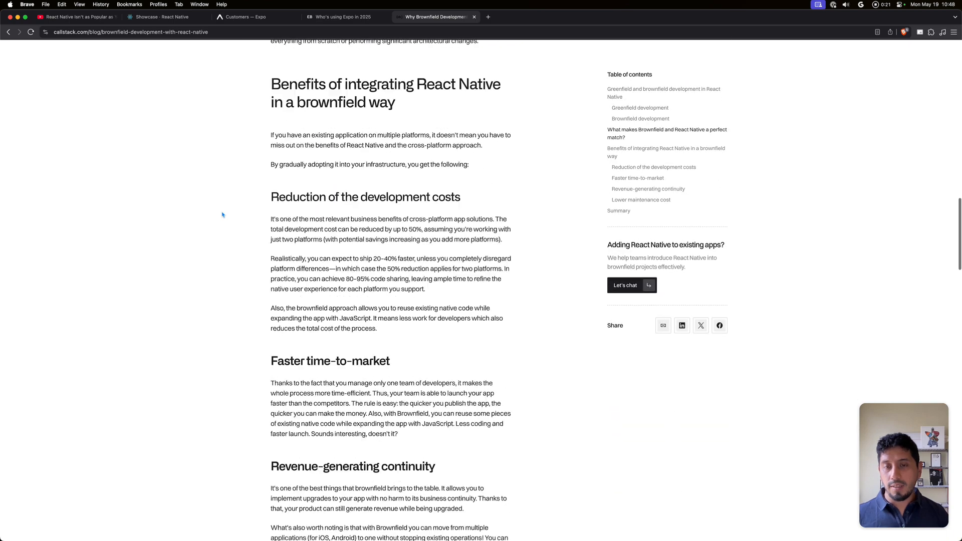
{"action": "scroll", "scroll_direction": "down", "scroll_amount": 3}
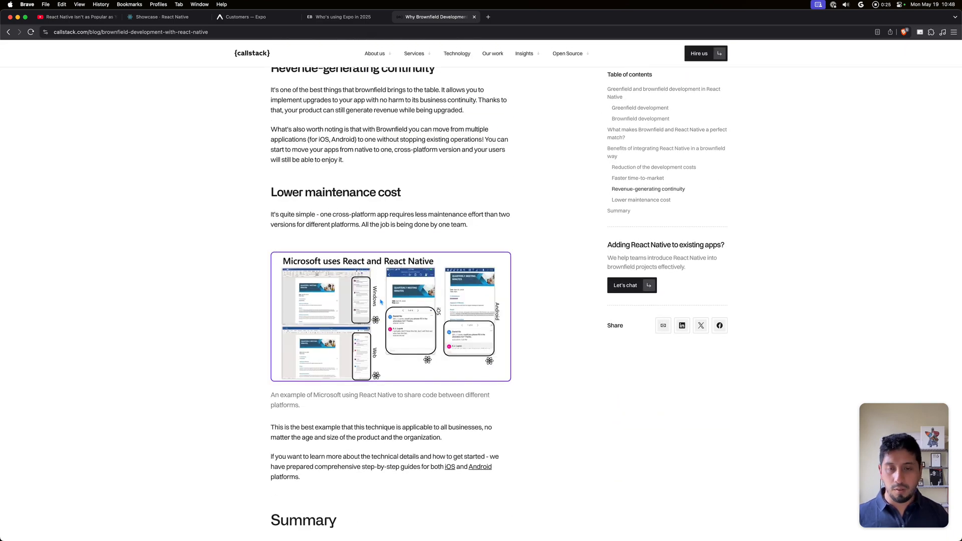
{"action": "mouse_move", "coordinate": [434, 303]}
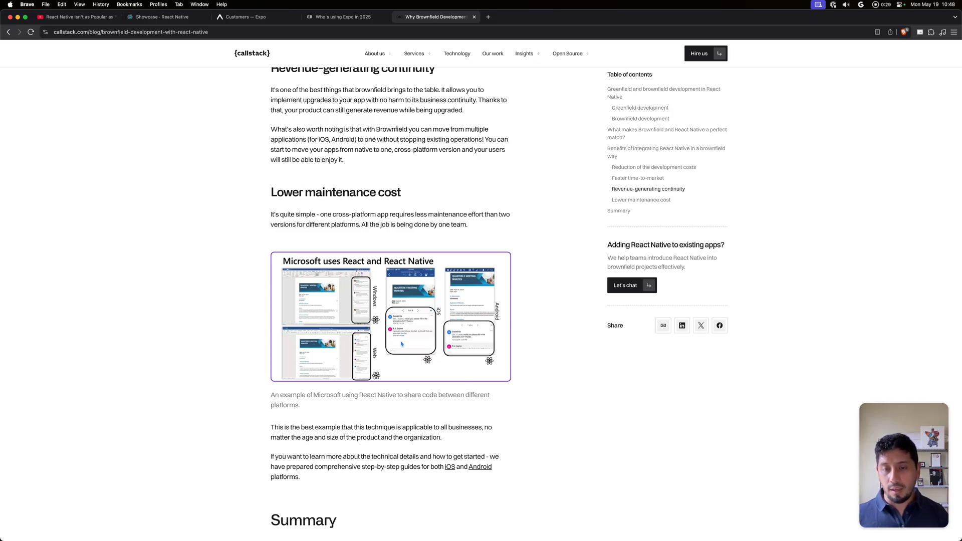
{"action": "mouse_move", "coordinate": [408, 346]}
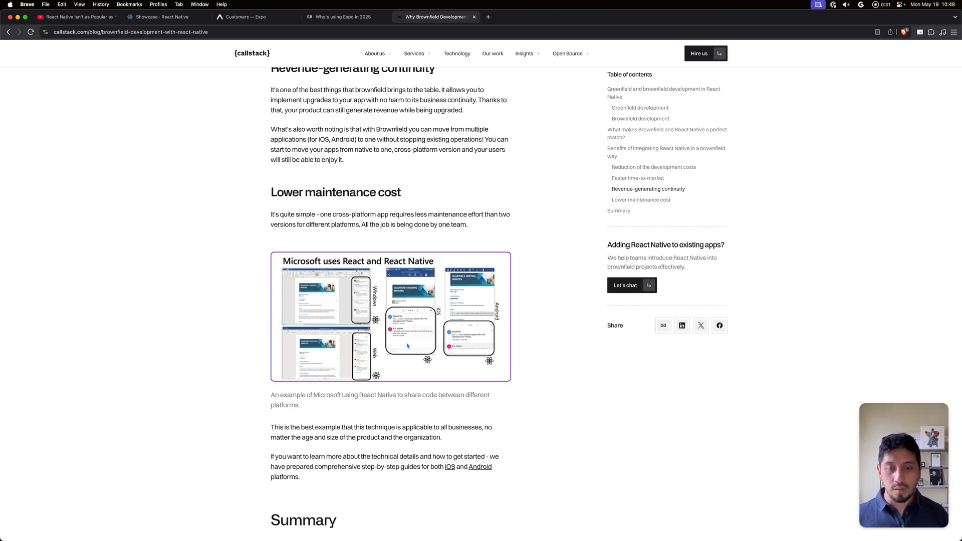
{"action": "mouse_move", "coordinate": [326, 298]}
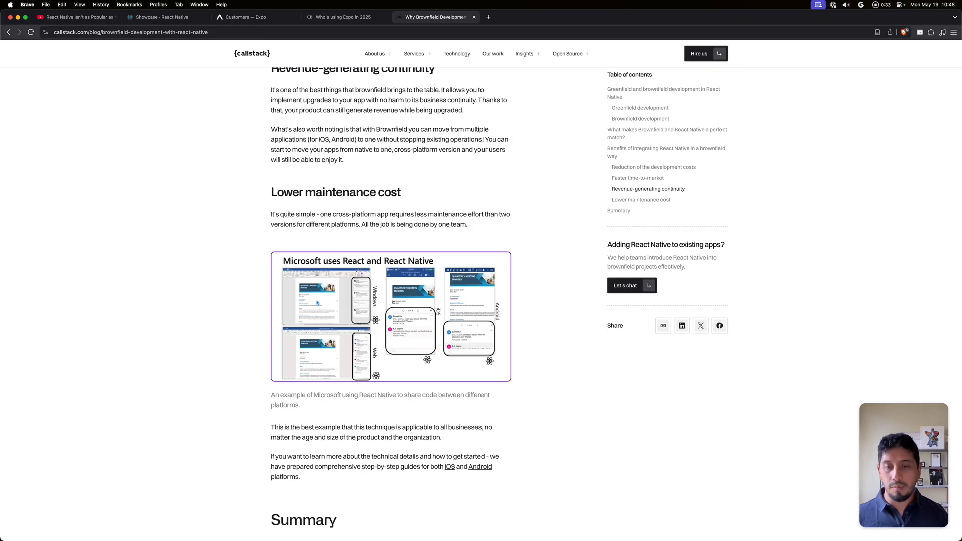
{"action": "mouse_move", "coordinate": [394, 244]}
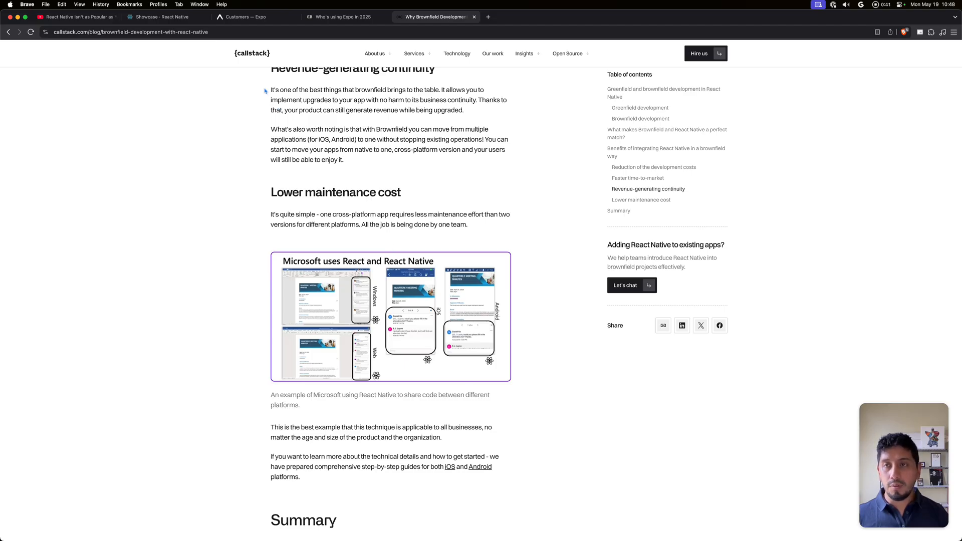
Return to the Showcase tab and scroll past the Meta and Microsoft apps to Amazon and Shopify
{"action": "left_click", "coordinate": [165, 17]}
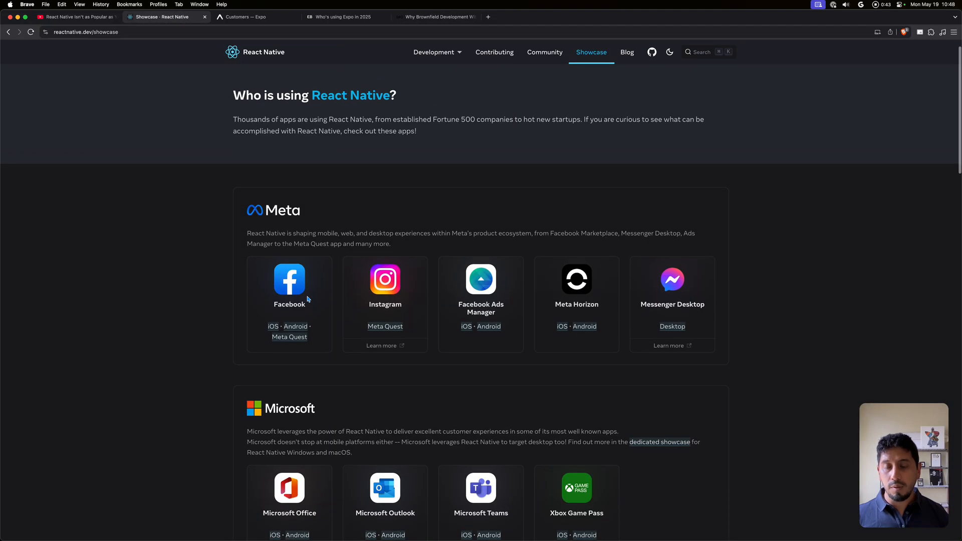
{"action": "scroll", "scroll_direction": "down", "scroll_amount": 3}
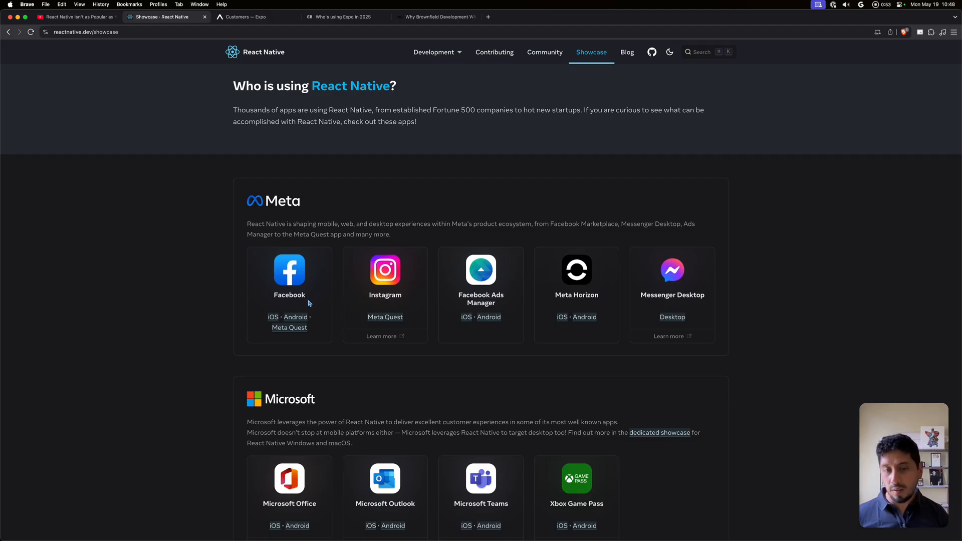
{"action": "mouse_move", "coordinate": [211, 302]}
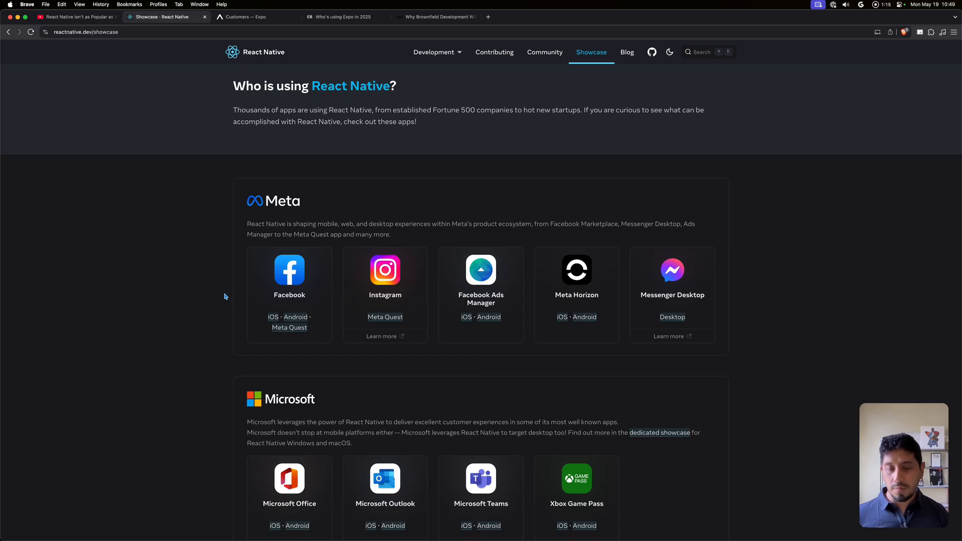
{"action": "scroll", "scroll_direction": "down", "scroll_amount": 3}
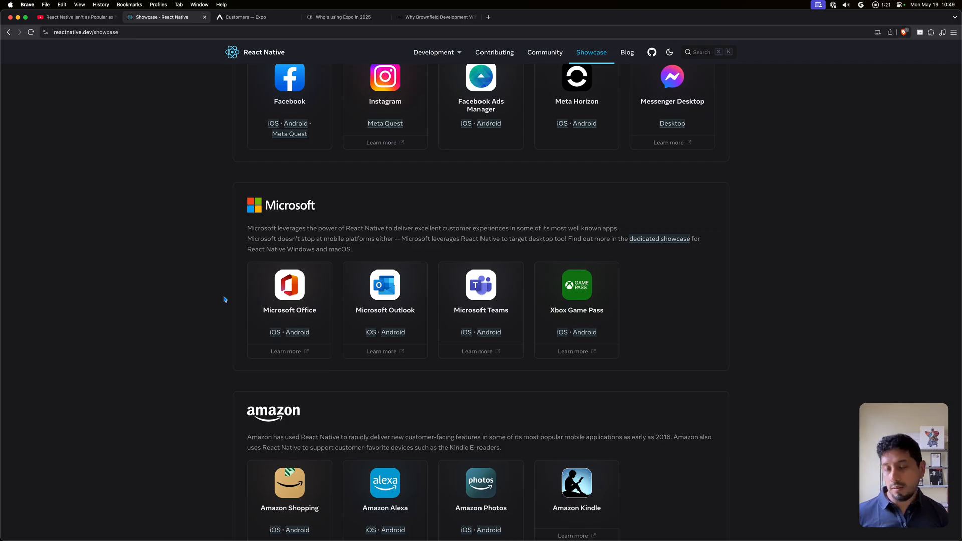
{"action": "scroll", "scroll_direction": "down", "scroll_amount": 3}
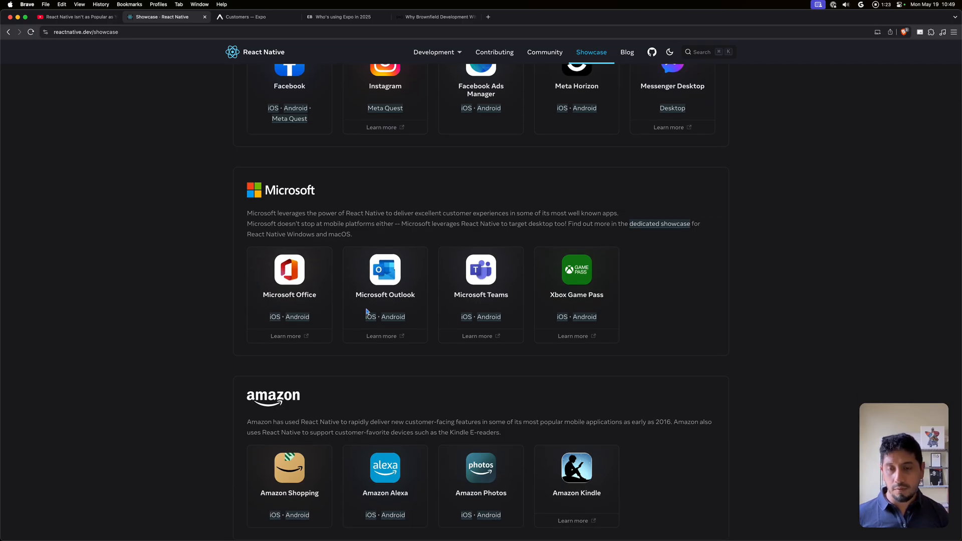
{"action": "scroll", "scroll_direction": "down", "scroll_amount": 3}
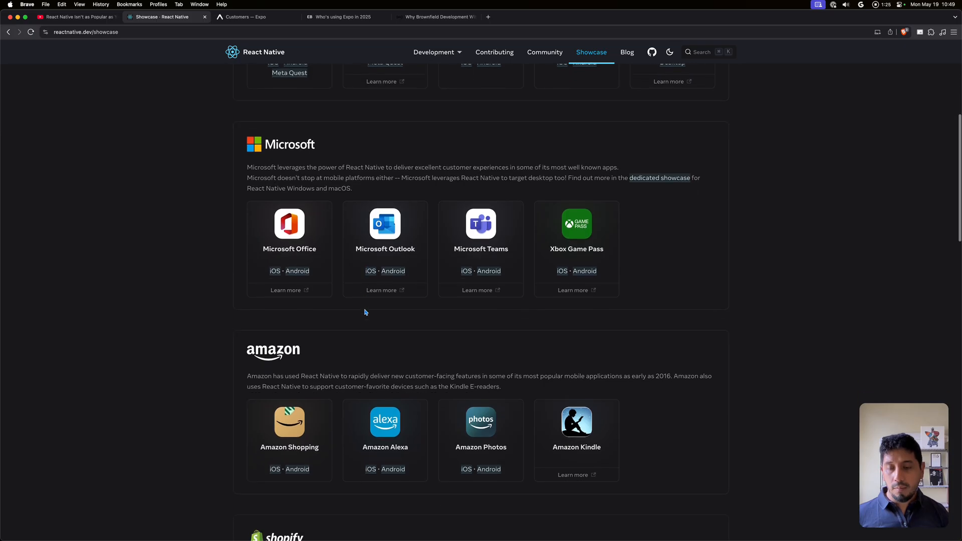
{"action": "scroll", "scroll_direction": "down", "scroll_amount": 3}
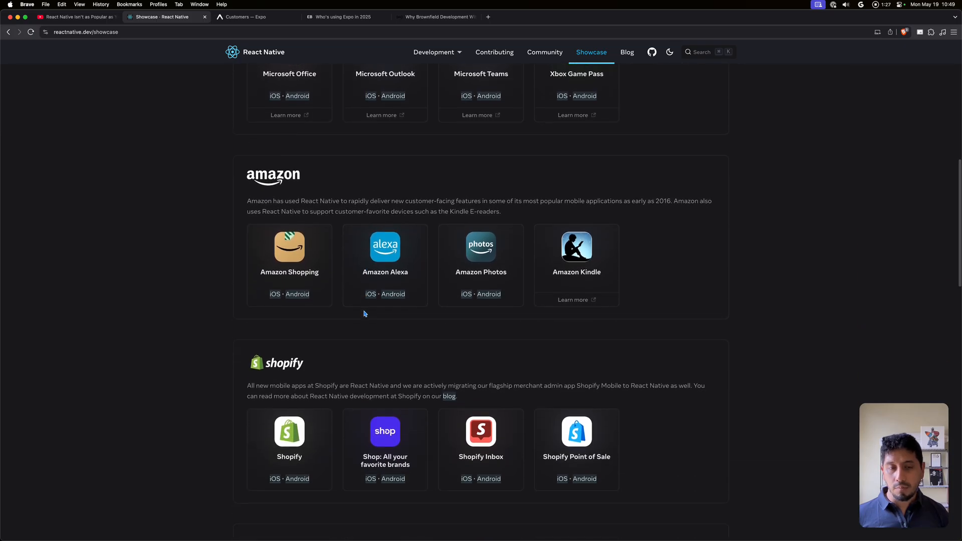
{"action": "scroll", "scroll_direction": "down", "scroll_amount": 3}
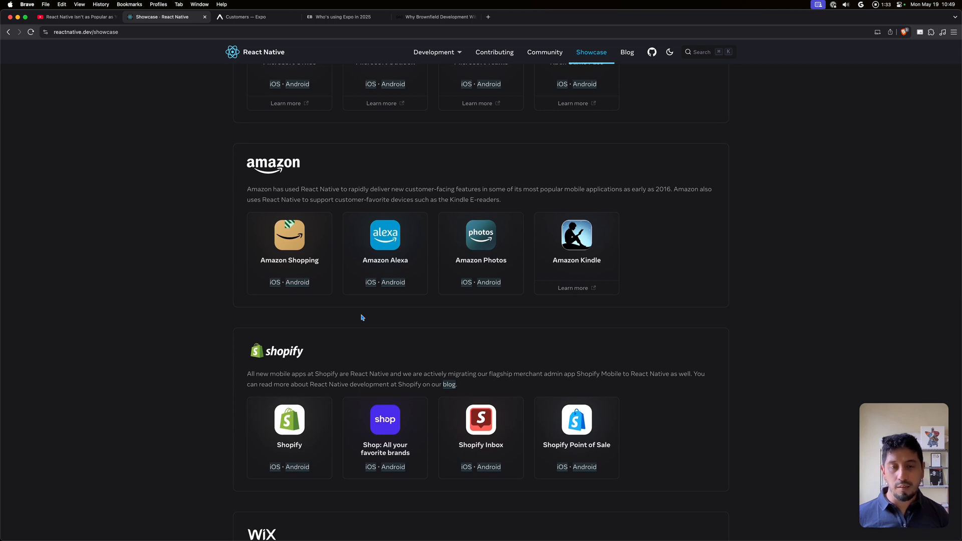
{"action": "mouse_move", "coordinate": [576, 255]}
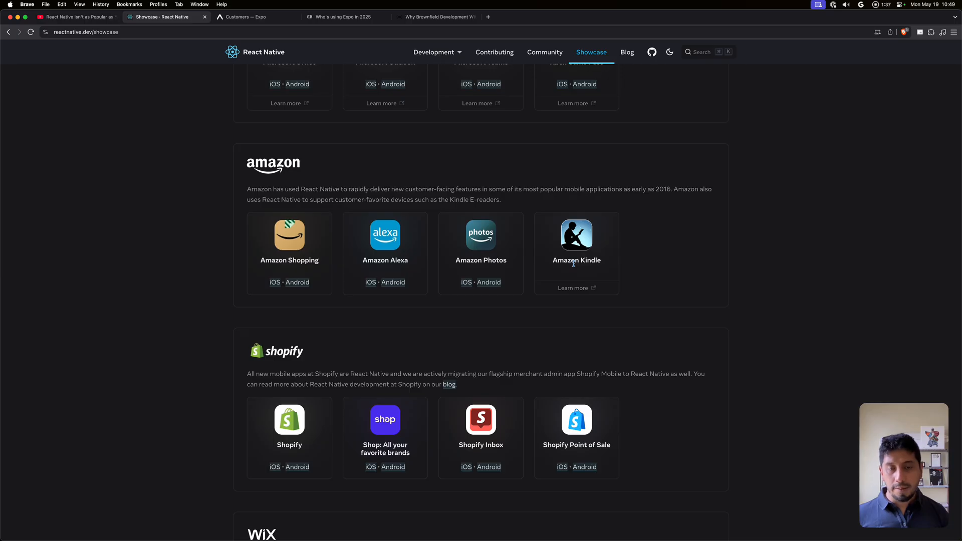
{"action": "mouse_move", "coordinate": [576, 322]}
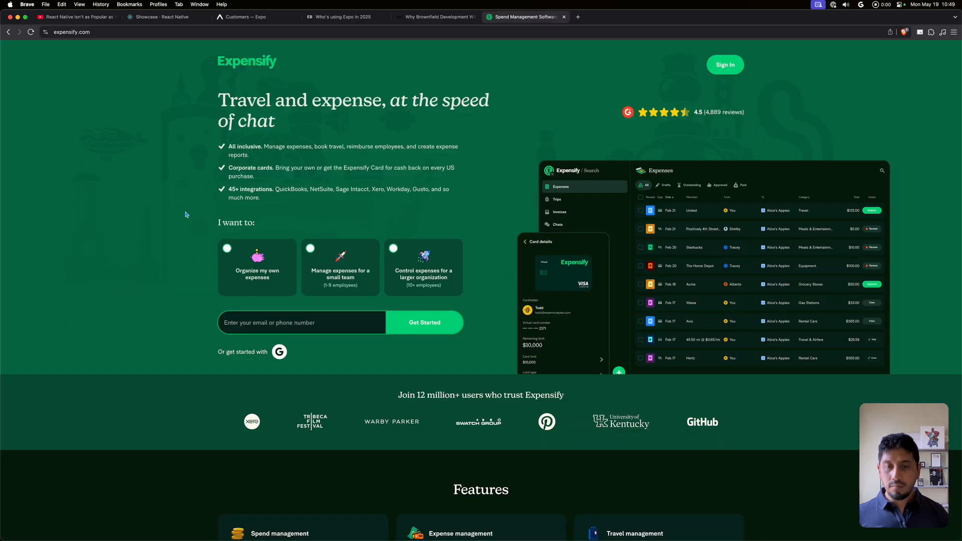
{"action": "mouse_move", "coordinate": [120, 176]}
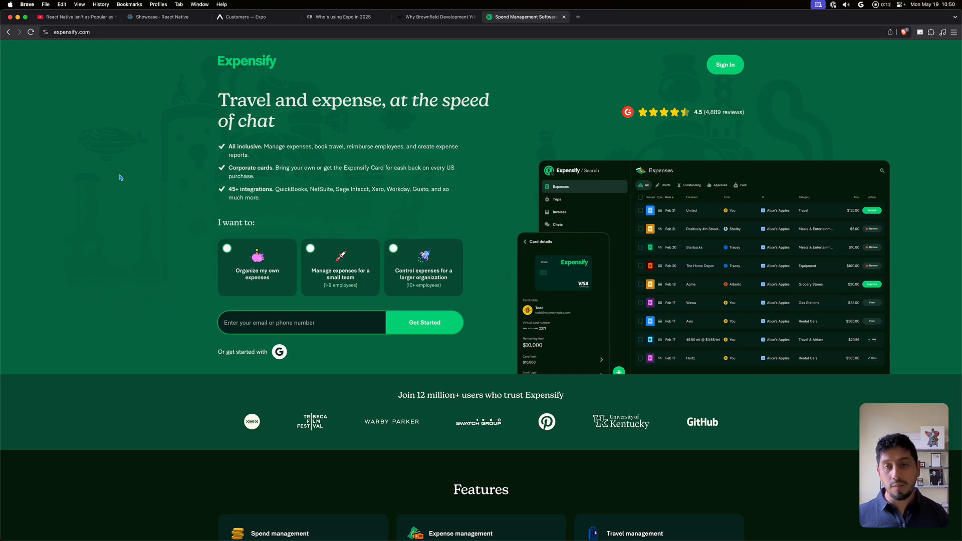
{"action": "mouse_move", "coordinate": [143, 151]}
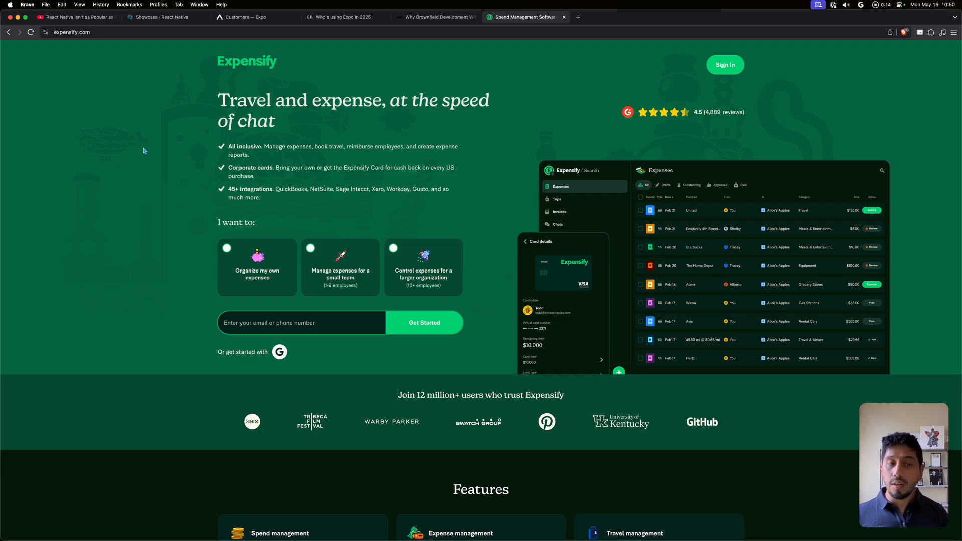
{"action": "mouse_move", "coordinate": [169, 151]}
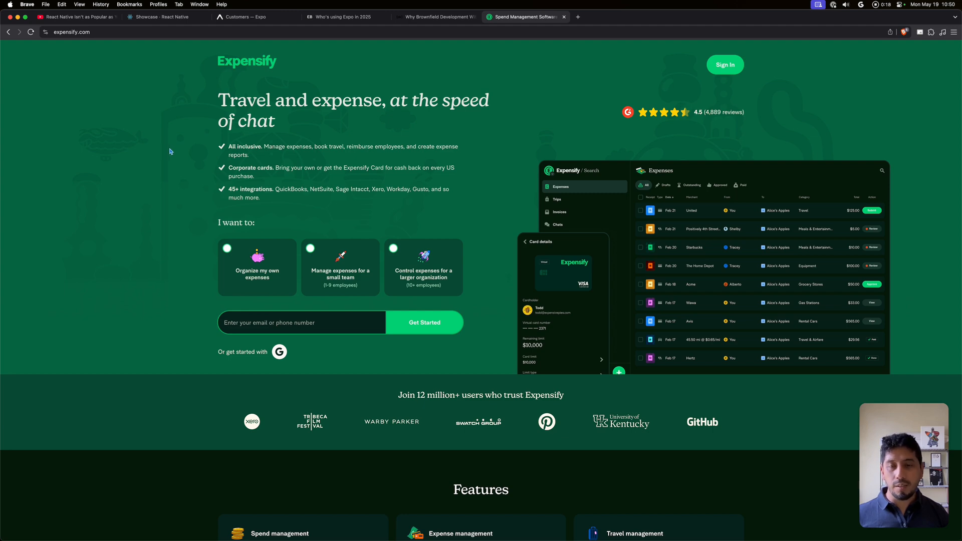
Scroll down the Expensify homepage through its features, free-trial steps and reviews
{"action": "scroll", "scroll_direction": "down", "scroll_amount": 3}
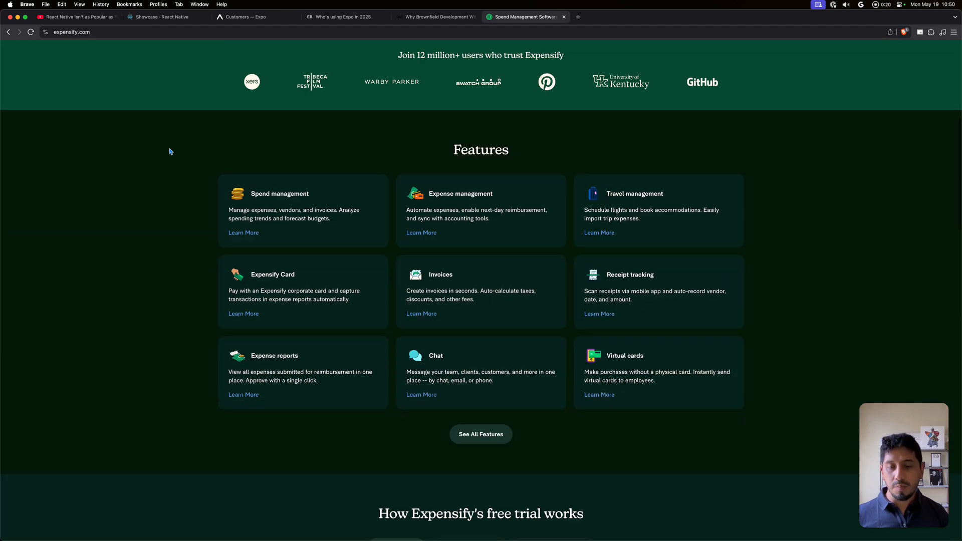
{"action": "scroll", "scroll_direction": "down", "scroll_amount": 3}
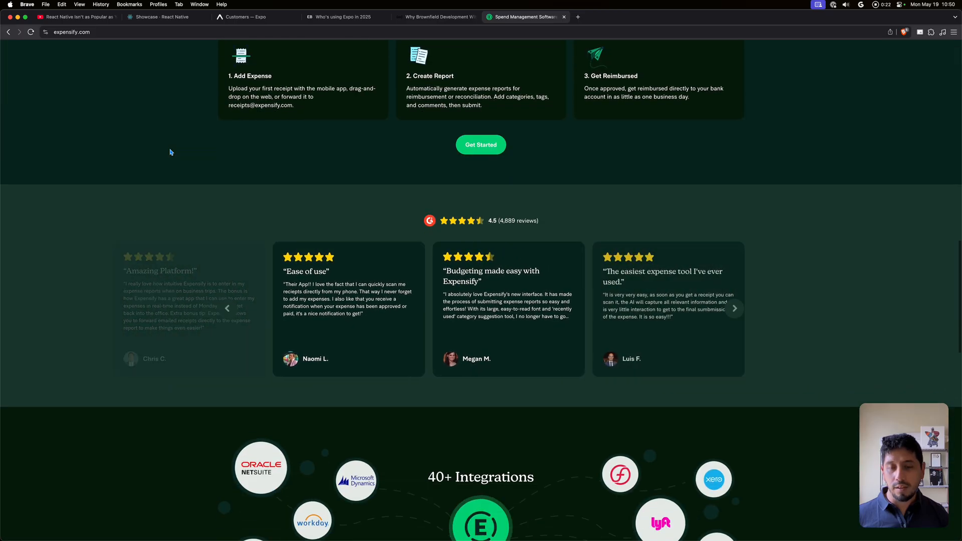
{"action": "scroll", "scroll_direction": "down", "scroll_amount": 3}
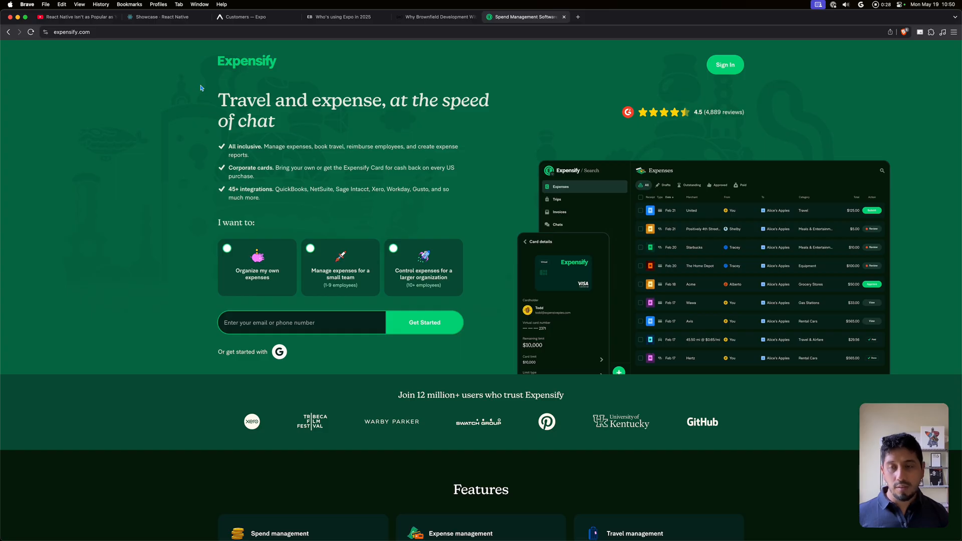
{"action": "mouse_move", "coordinate": [195, 101]}
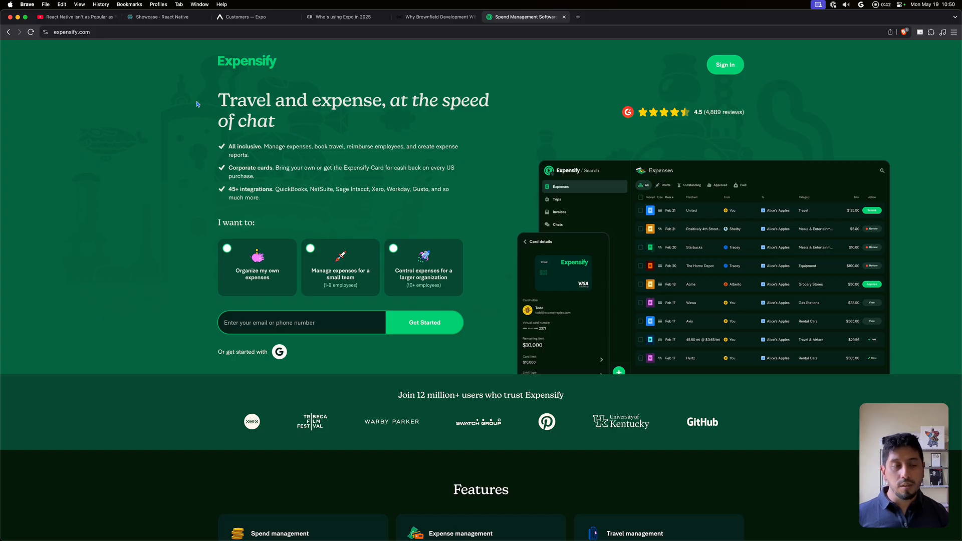
{"action": "mouse_move", "coordinate": [205, 112]}
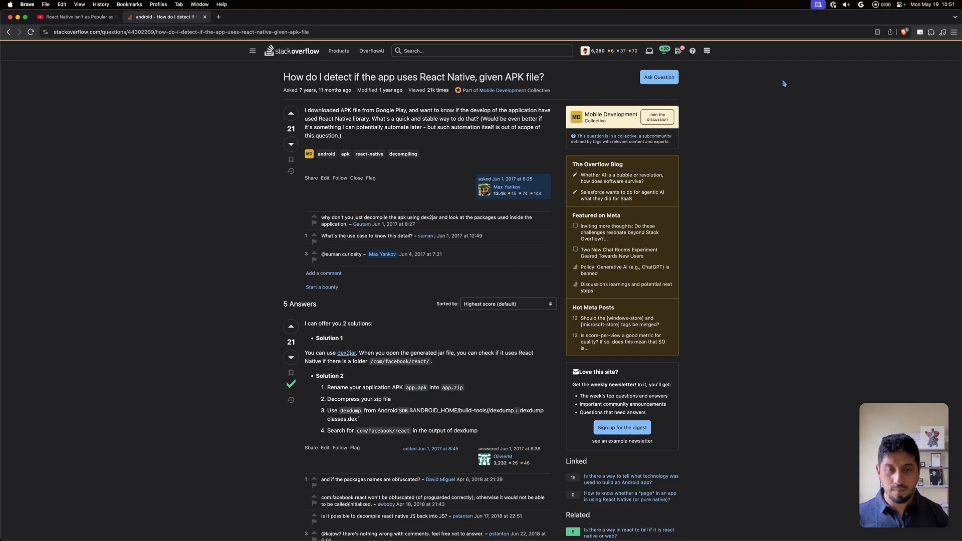
{"action": "mouse_move", "coordinate": [808, 199]}
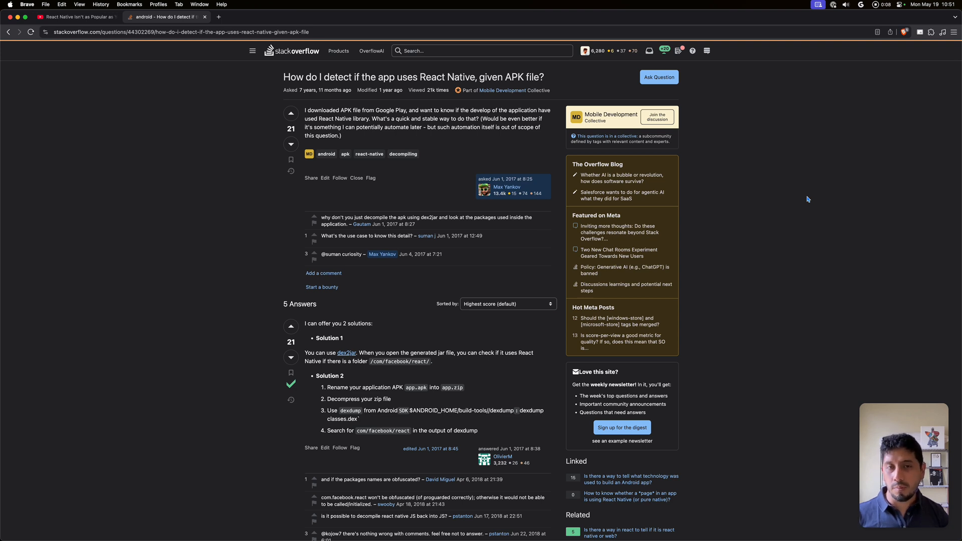
Scroll through the APK answers and highlight 'react' in the React Native folder path
{"action": "scroll", "scroll_direction": "down", "scroll_amount": 3}
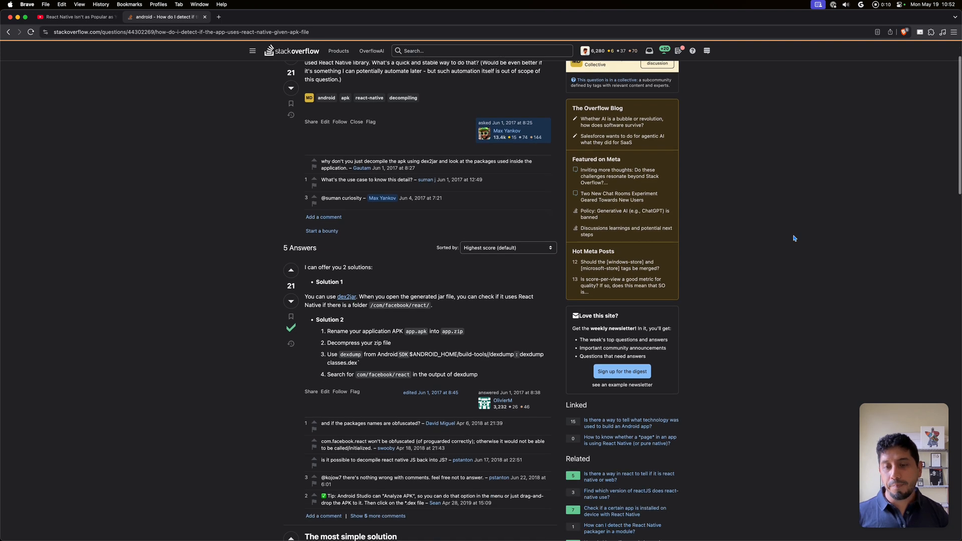
{"action": "scroll", "scroll_direction": "down", "scroll_amount": 3}
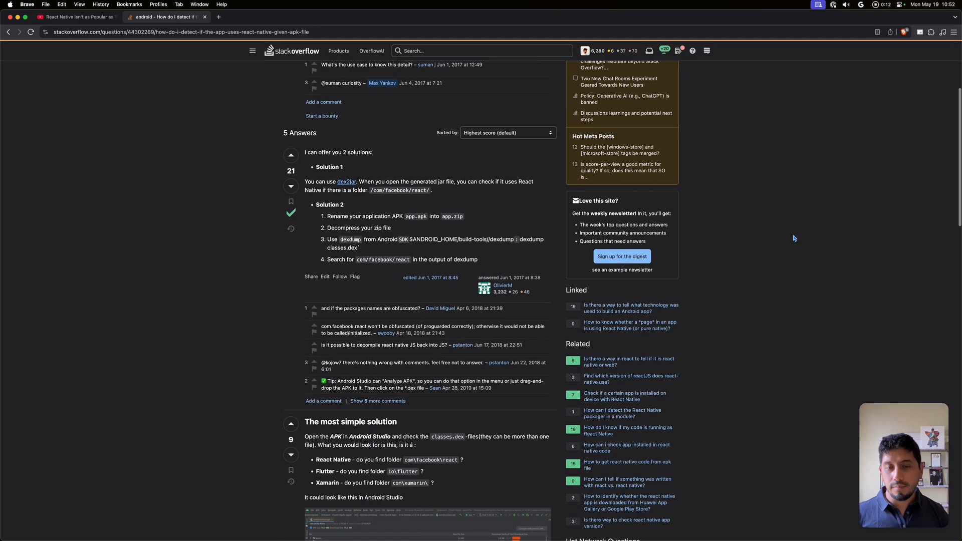
{"action": "scroll", "scroll_direction": "down", "scroll_amount": 3}
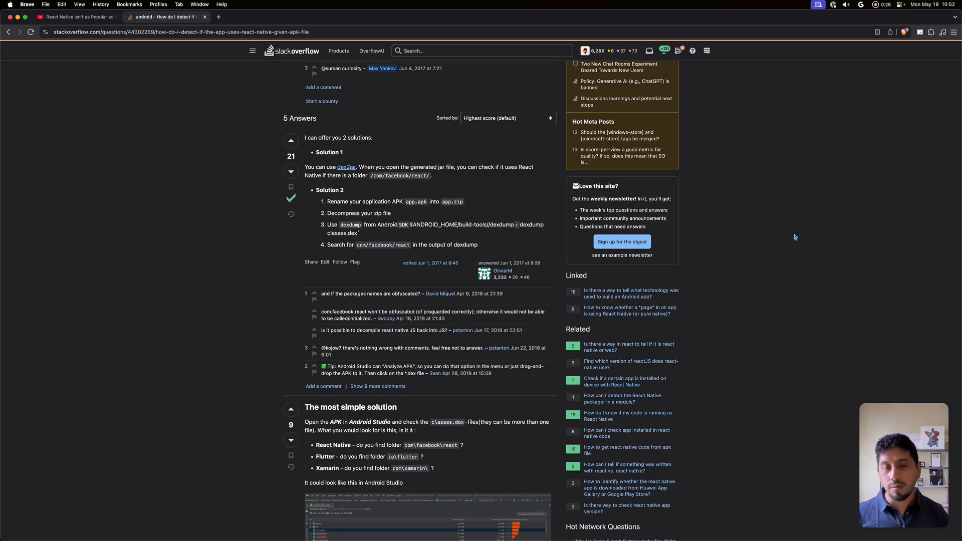
{"action": "scroll", "scroll_direction": "down", "scroll_amount": 3}
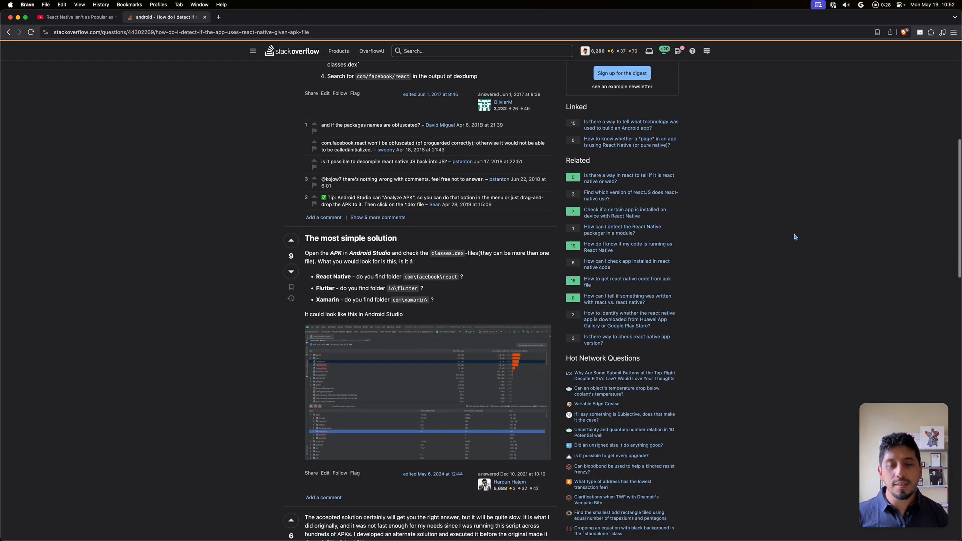
{"action": "scroll", "scroll_direction": "down", "scroll_amount": 3}
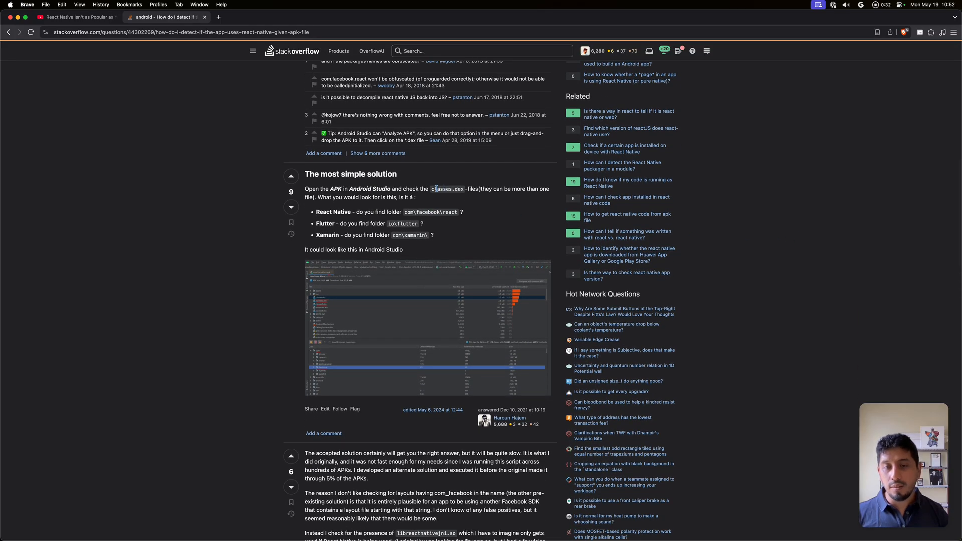
{"action": "double_click", "coordinate": [449, 212]}
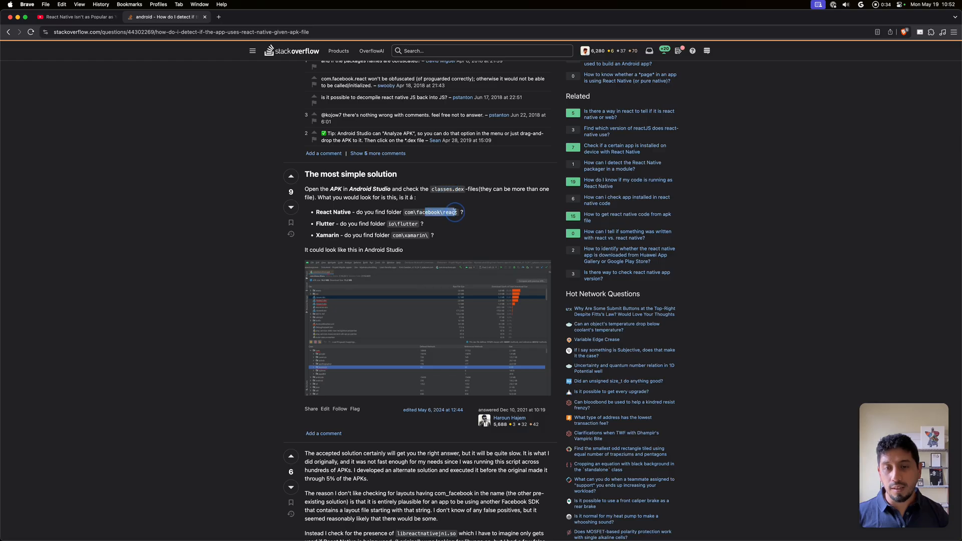
Highlight 'xamarin' in the Xamarin folder path and scroll through the remaining answers and comments
{"action": "scroll", "scroll_direction": "down", "scroll_amount": 3}
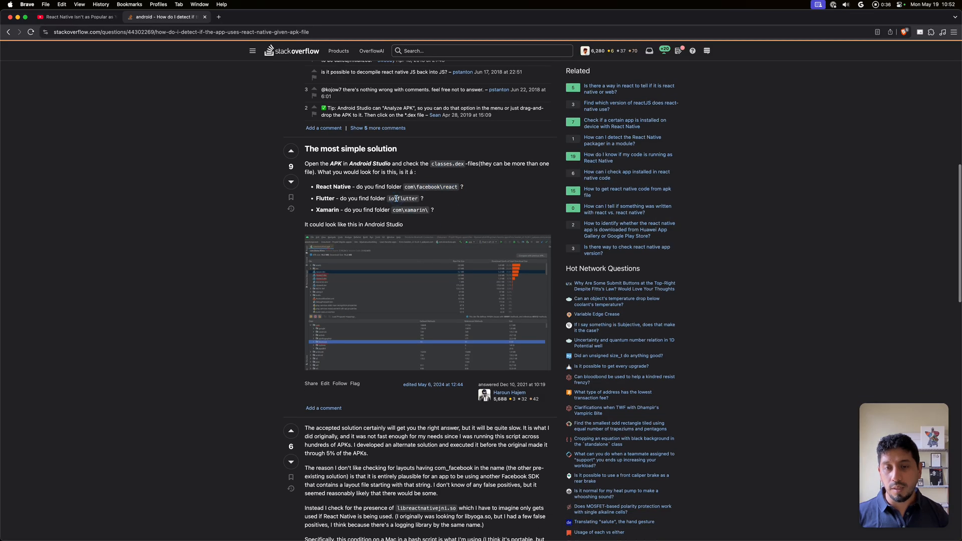
{"action": "double_click", "coordinate": [431, 187]}
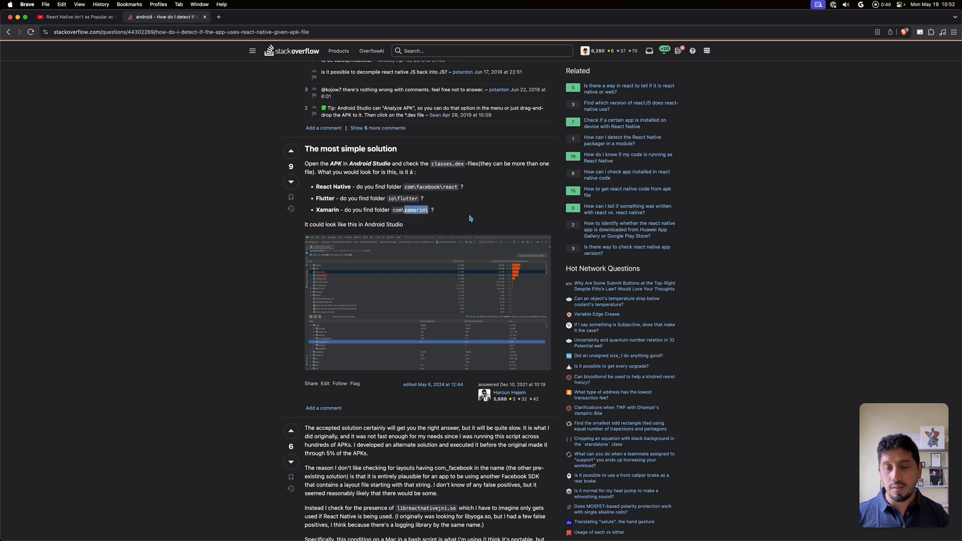
{"action": "scroll", "scroll_direction": "down", "scroll_amount": 3}
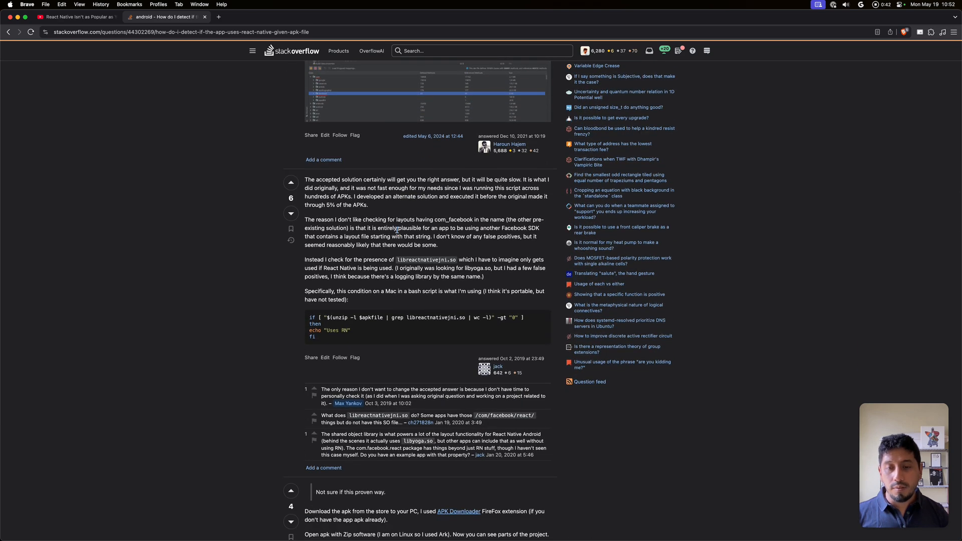
{"action": "scroll", "scroll_direction": "down", "scroll_amount": 3}
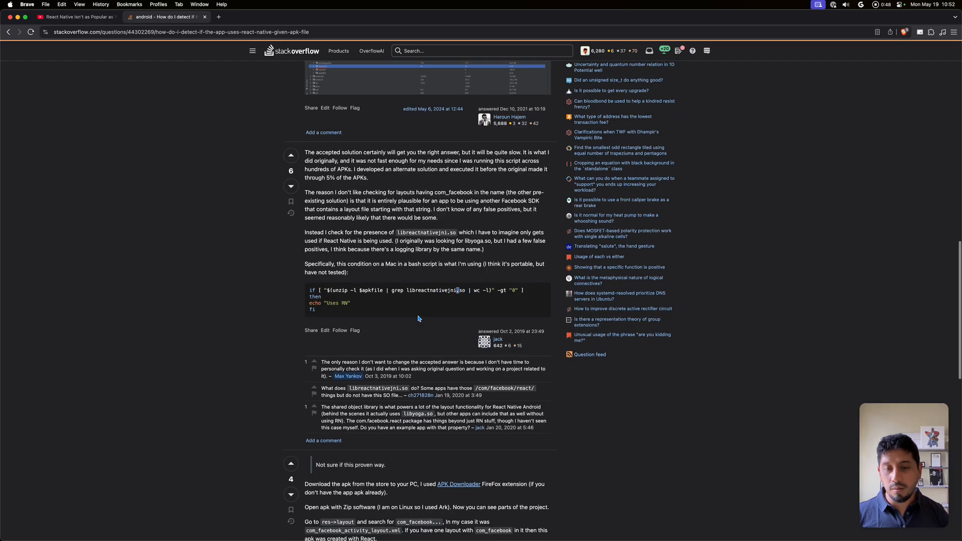
{"action": "scroll", "scroll_direction": "down", "scroll_amount": 3}
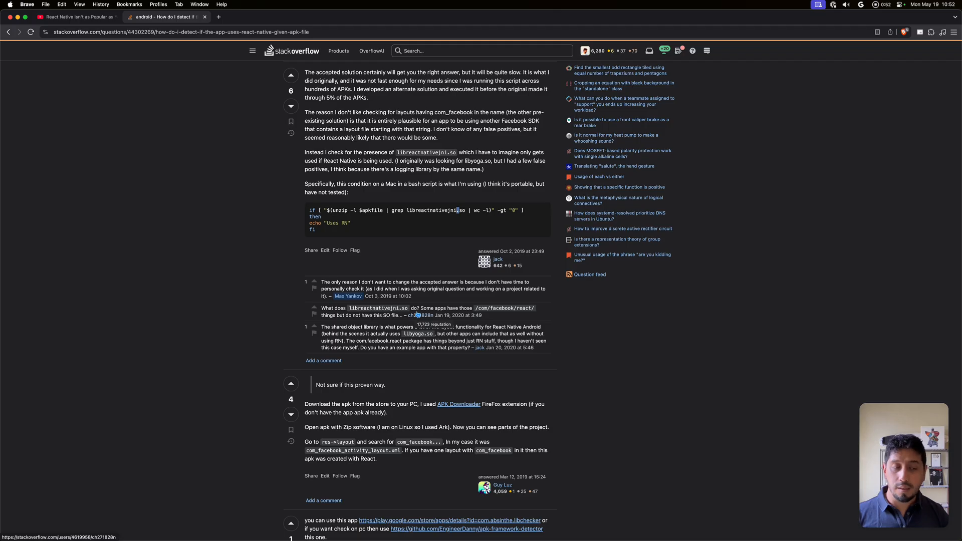
{"action": "scroll", "scroll_direction": "down", "scroll_amount": 3}
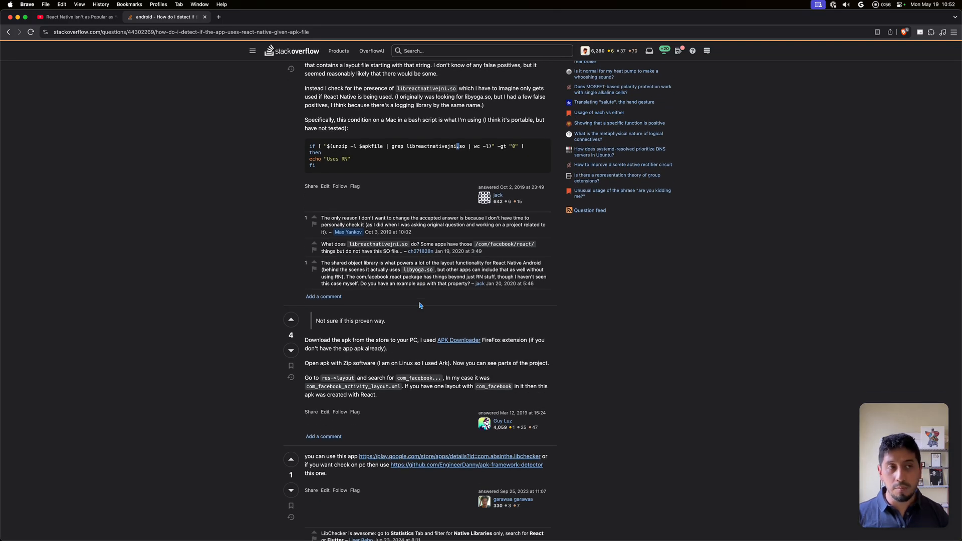
{"action": "scroll", "scroll_direction": "down", "scroll_amount": 3}
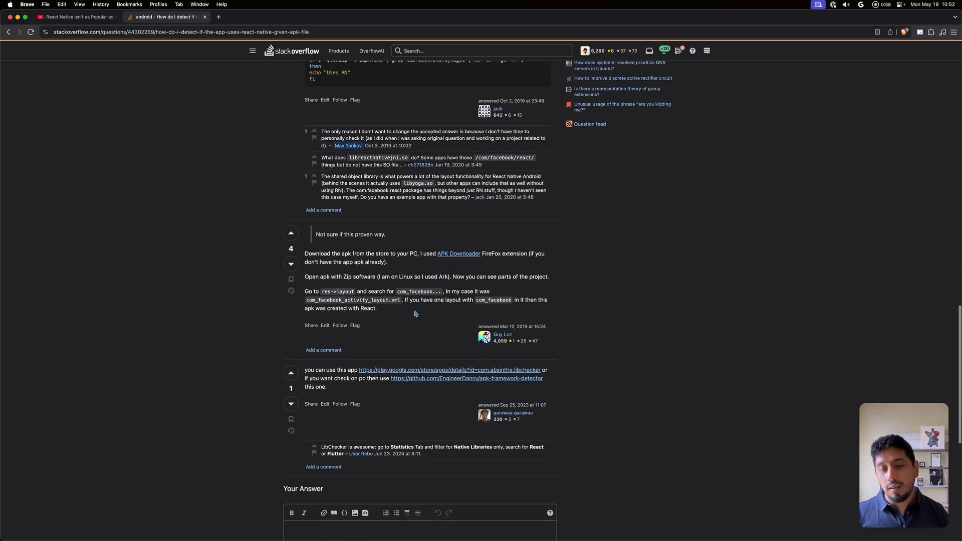
{"action": "scroll", "scroll_direction": "down", "scroll_amount": 3}
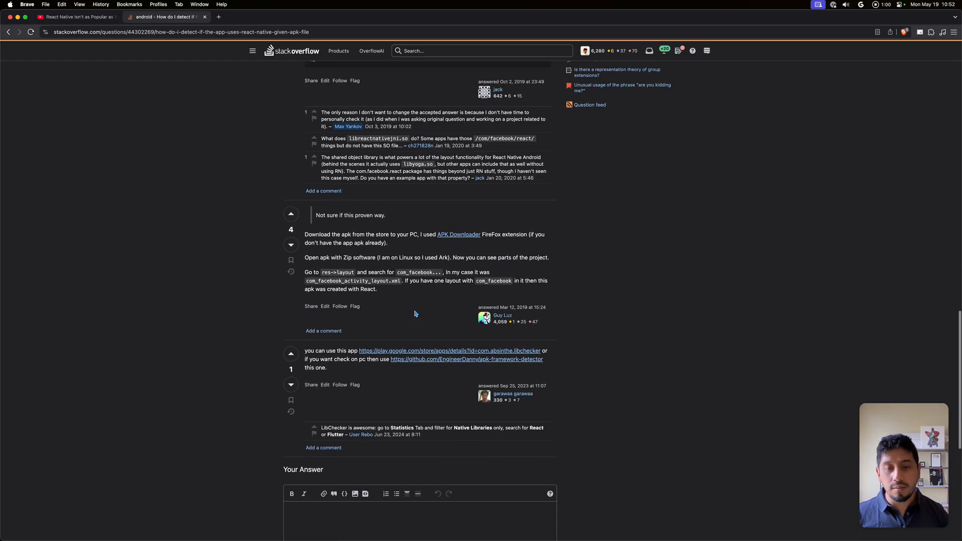
{"action": "scroll", "scroll_direction": "up", "scroll_amount": 3}
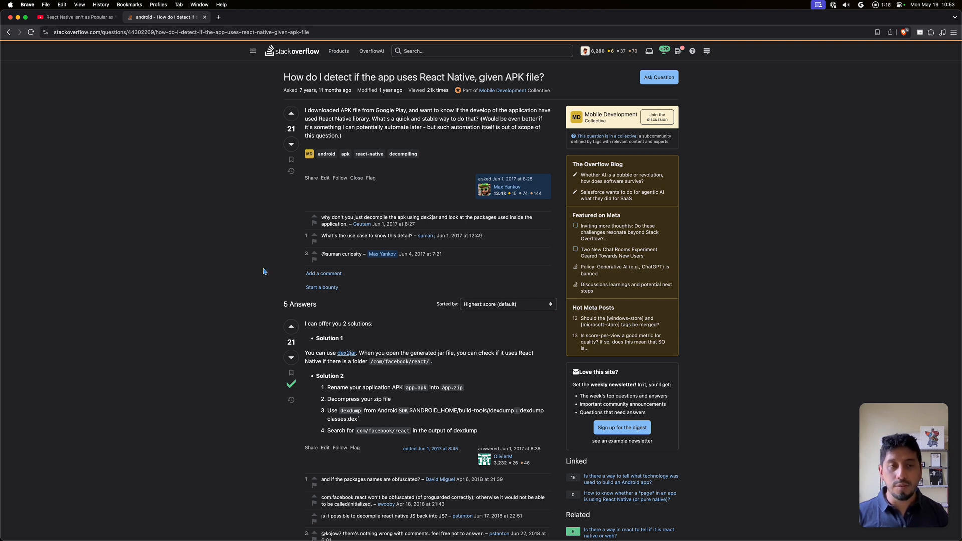
{"action": "mouse_move", "coordinate": [215, 144]}
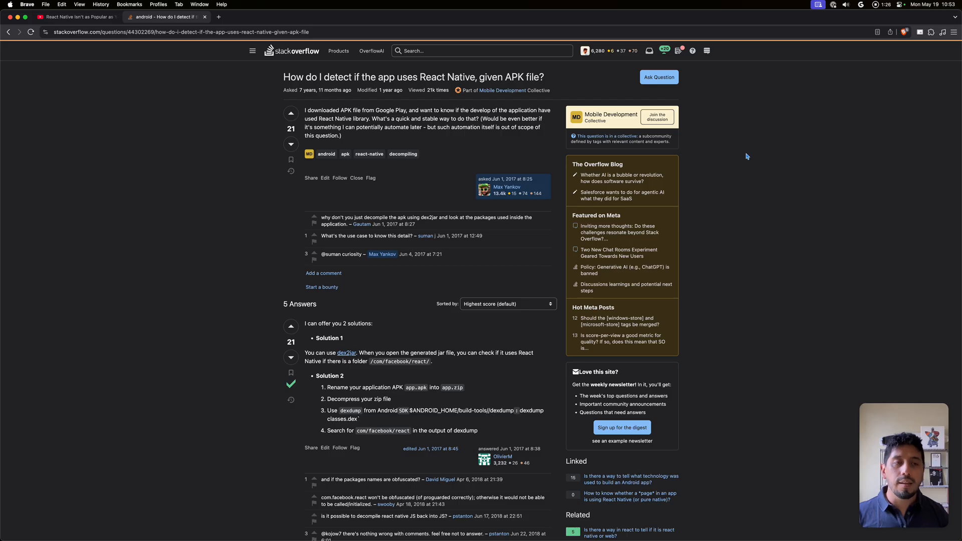
{"action": "mouse_move", "coordinate": [773, 168]}
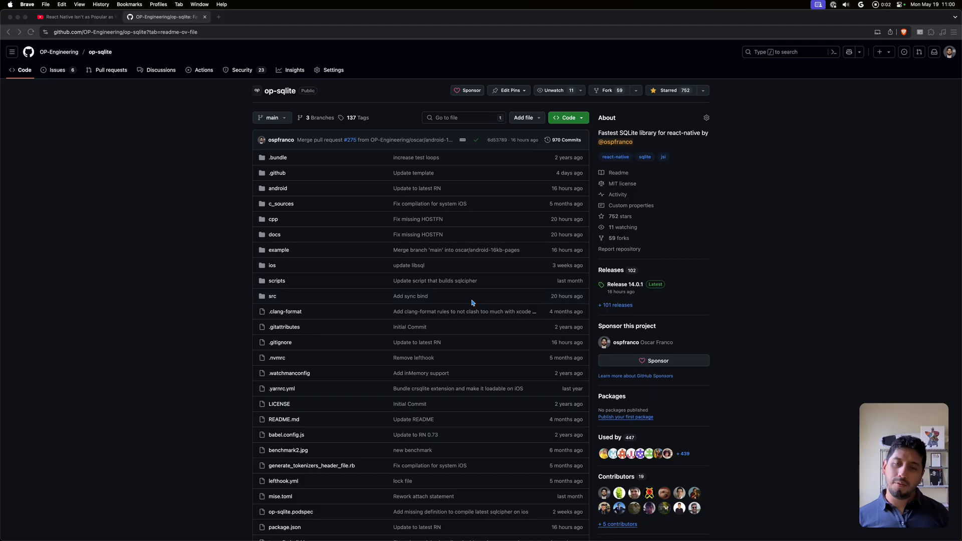
{"action": "mouse_move", "coordinate": [244, 345]}
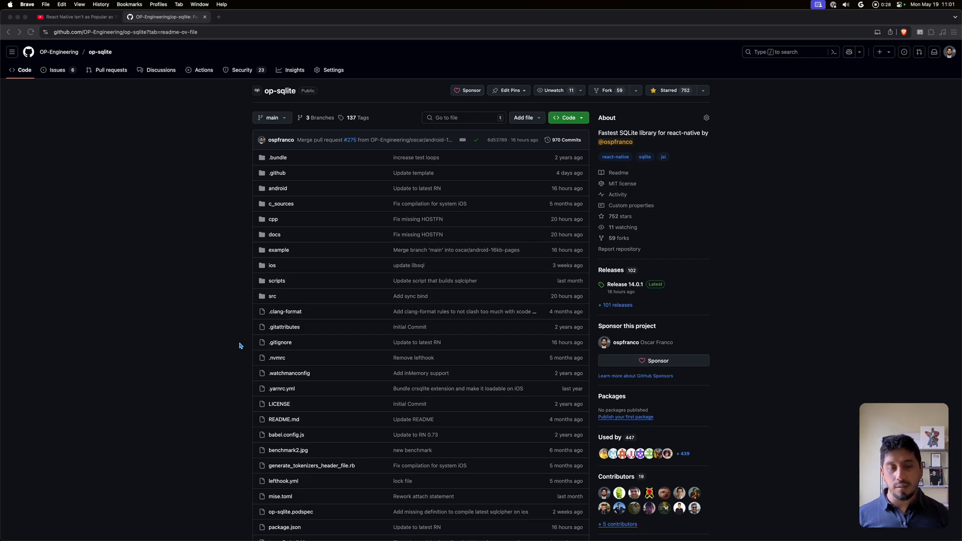
Scroll down the op-sqlite README toward its benchmark chart, then move to the CodePush tab
{"action": "scroll", "scroll_direction": "down", "scroll_amount": 3}
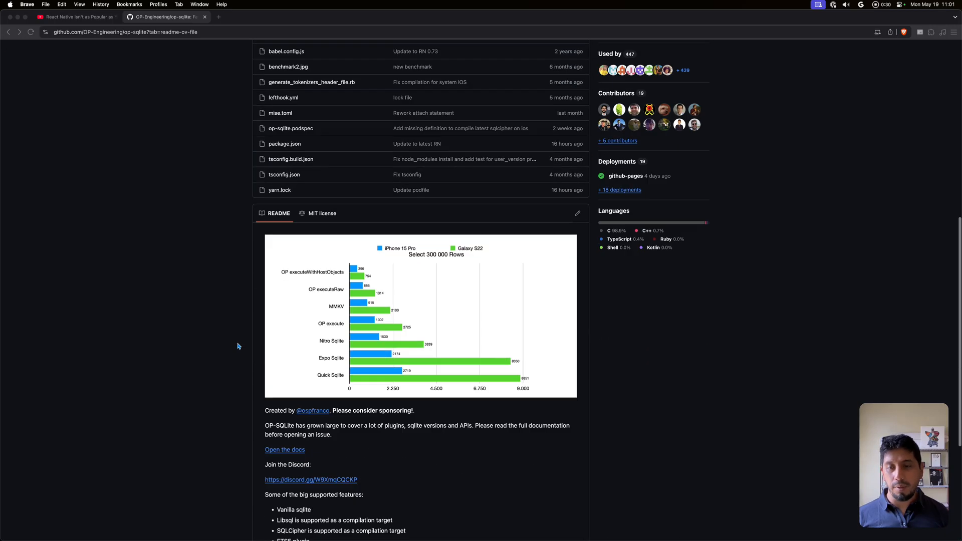
{"action": "scroll", "scroll_direction": "down", "scroll_amount": 3}
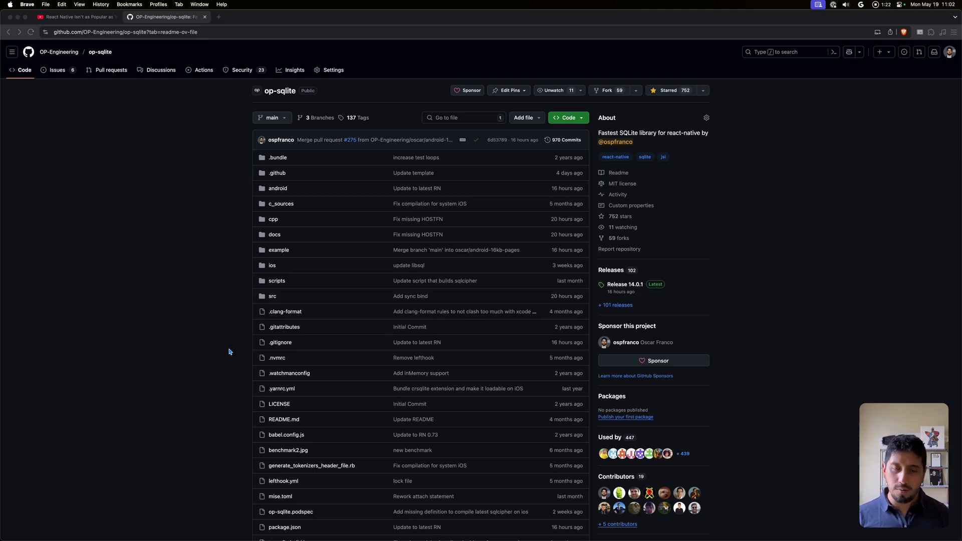
{"action": "left_click", "coordinate": [236, 17]}
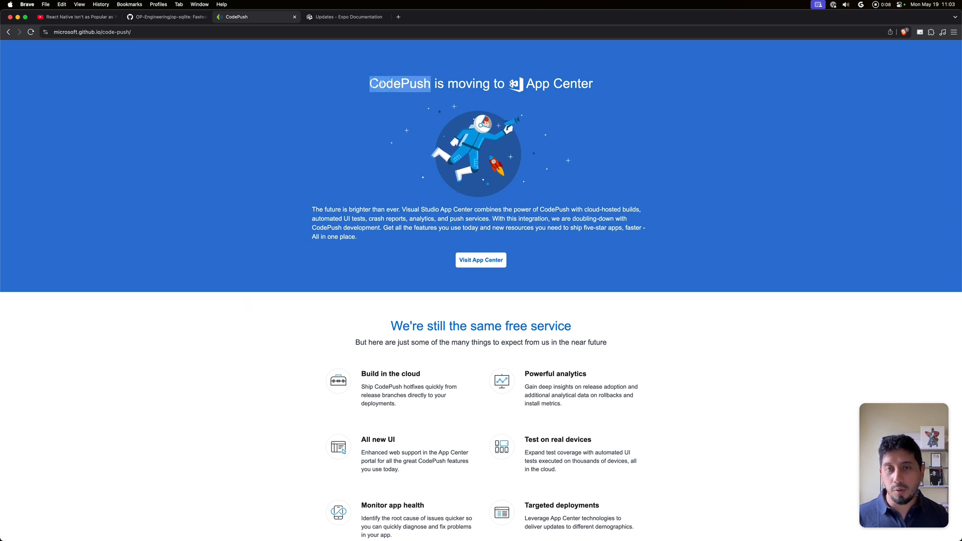
{"action": "mouse_move", "coordinate": [296, 124]}
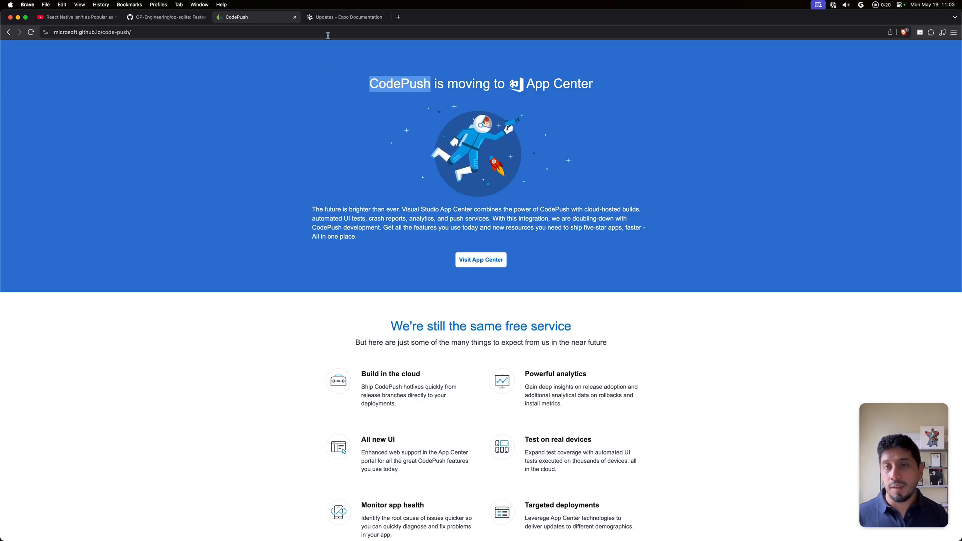
Switch to the Expo Updates documentation showing expo-updates installation and configuration
{"action": "left_click", "coordinate": [345, 17]}
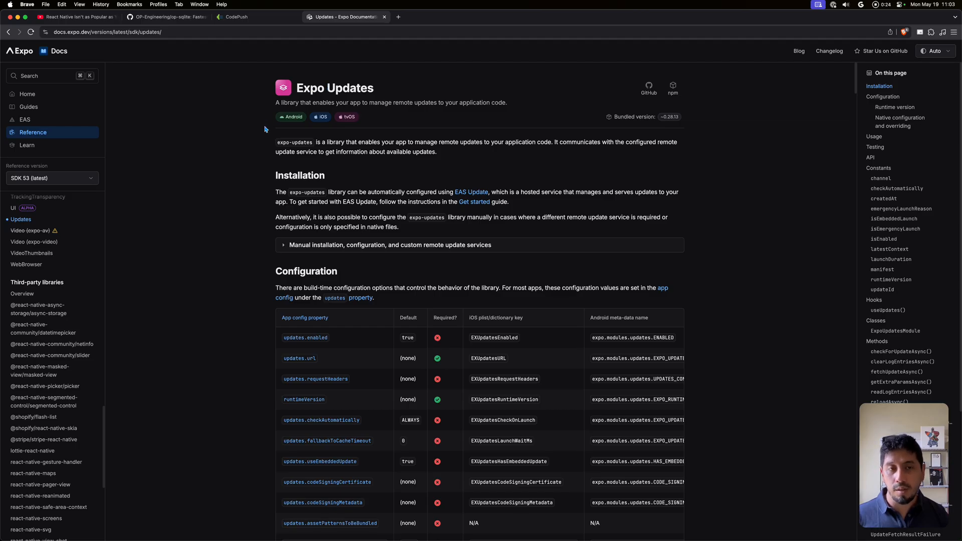
{"action": "mouse_move", "coordinate": [253, 208]}
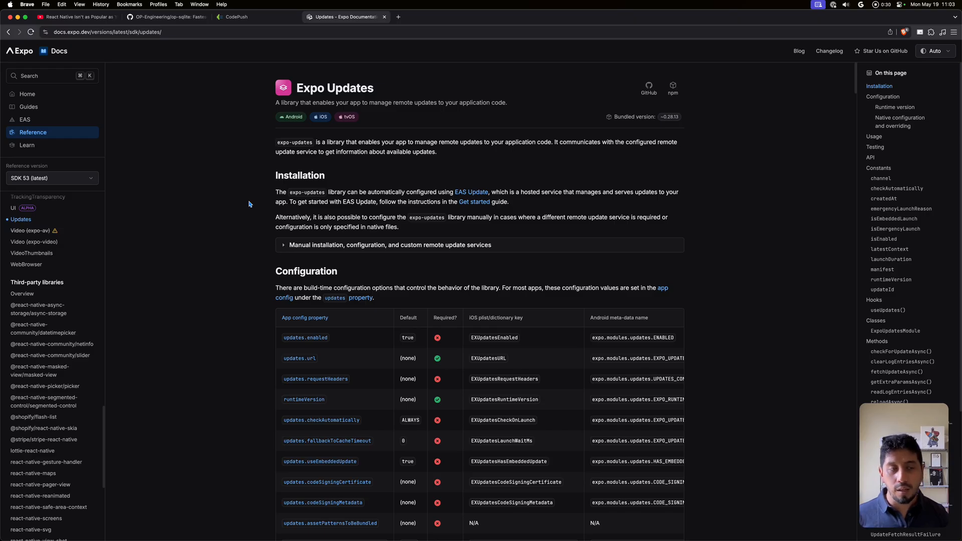
{"action": "mouse_move", "coordinate": [248, 195]}
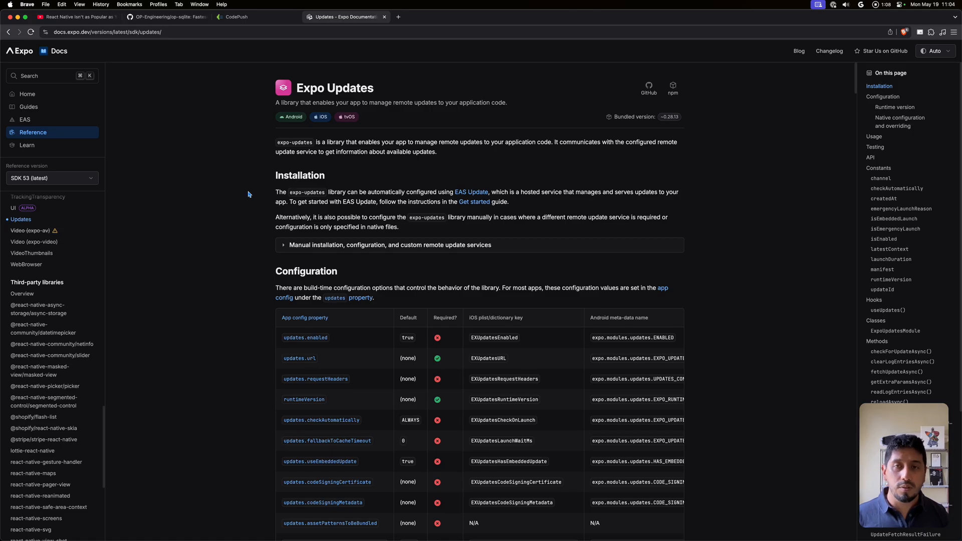
{"action": "mouse_move", "coordinate": [713, 76]}
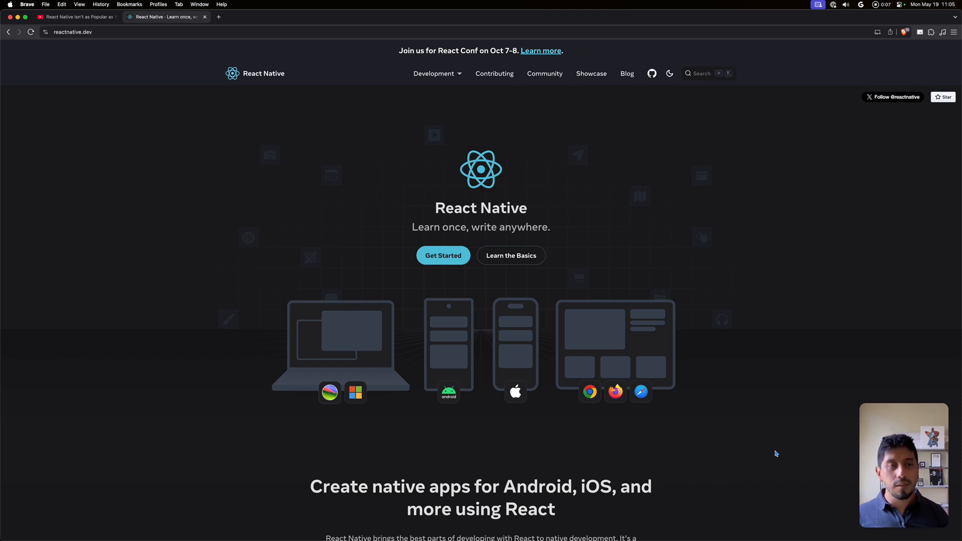
{"action": "mouse_move", "coordinate": [769, 451]}
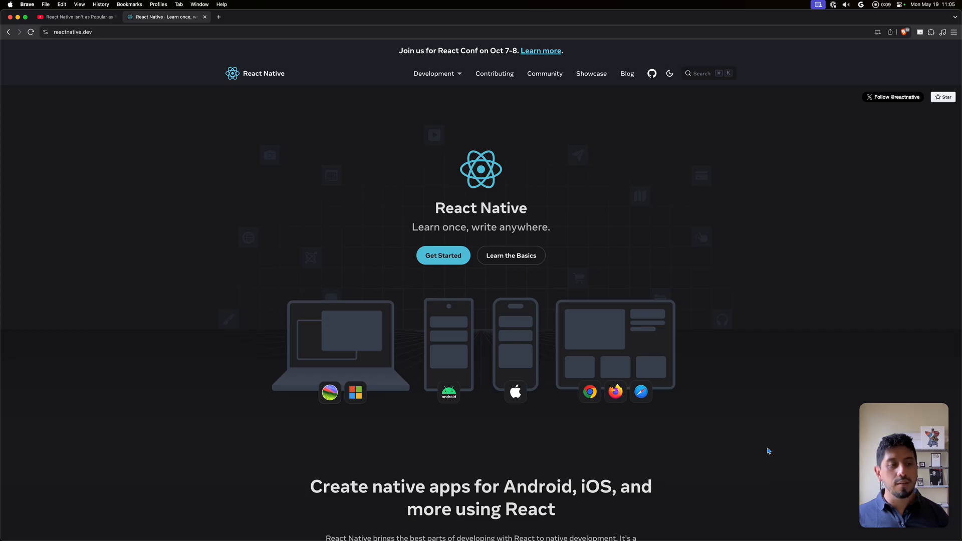
{"action": "mouse_move", "coordinate": [768, 450]}
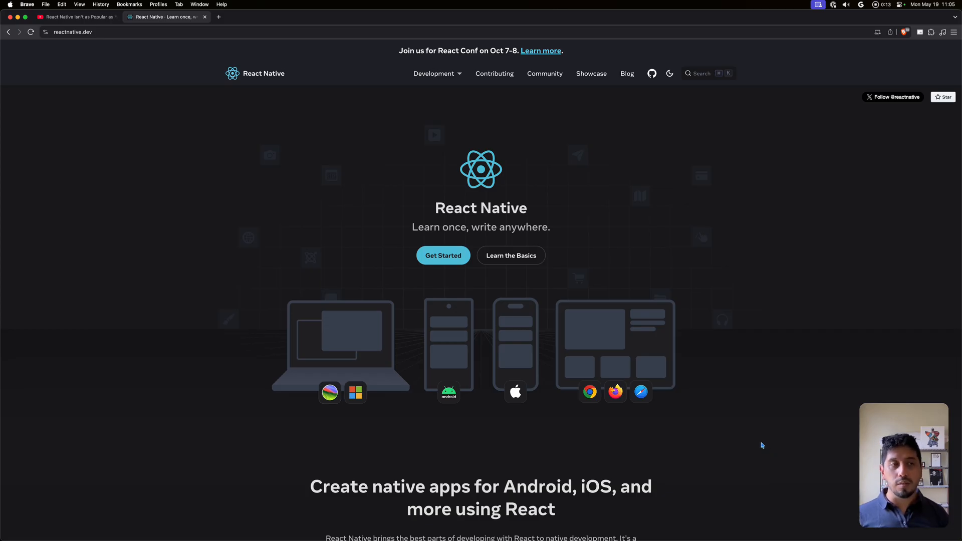
{"action": "mouse_move", "coordinate": [761, 440]}
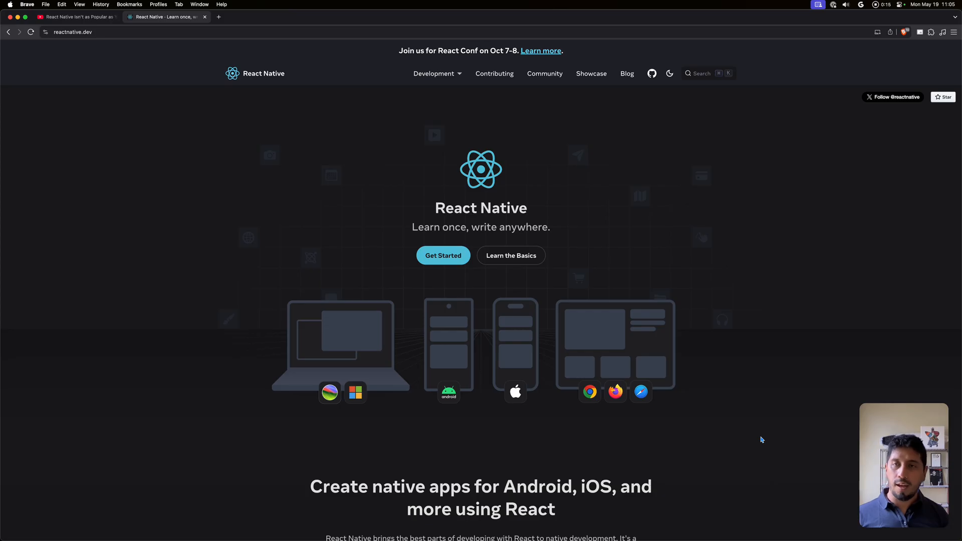
{"action": "mouse_move", "coordinate": [761, 436]}
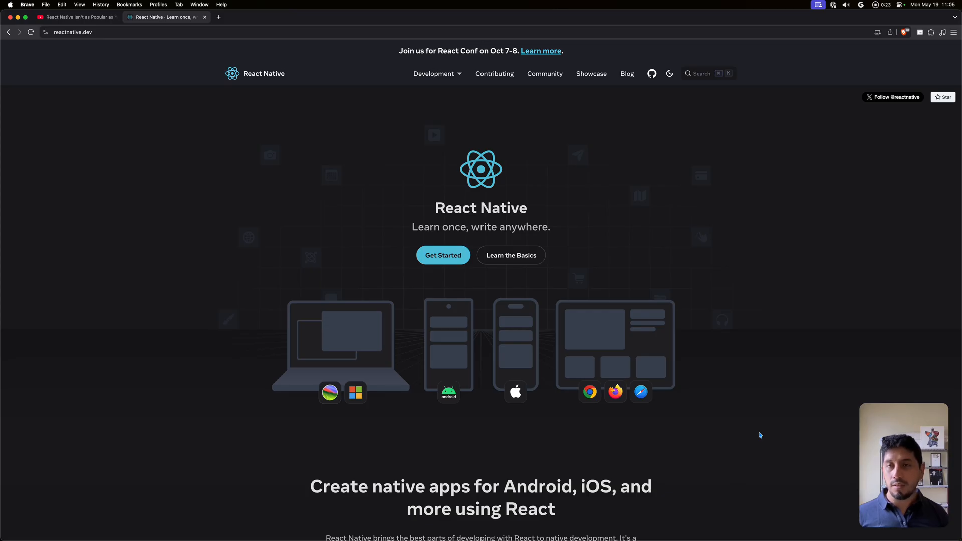
{"action": "mouse_move", "coordinate": [751, 431]}
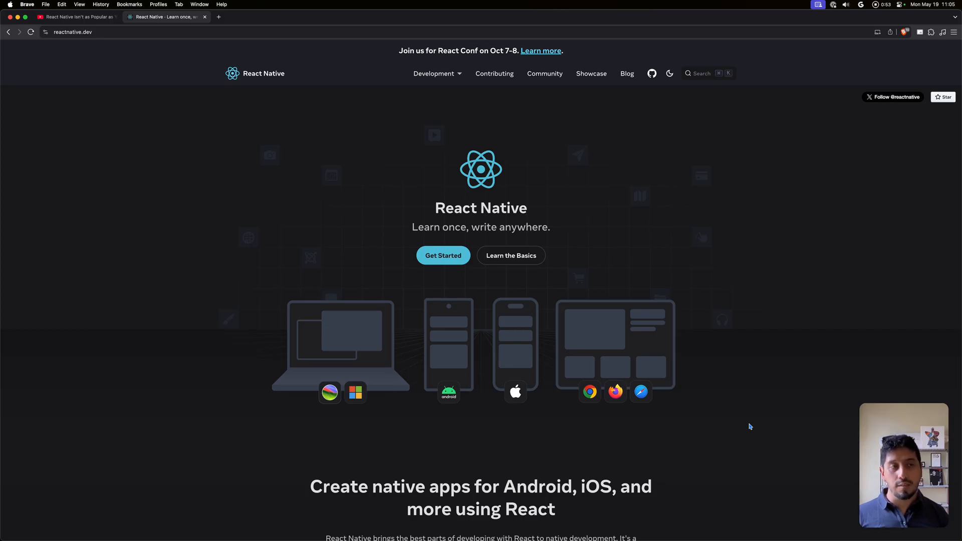
{"action": "mouse_move", "coordinate": [736, 417]}
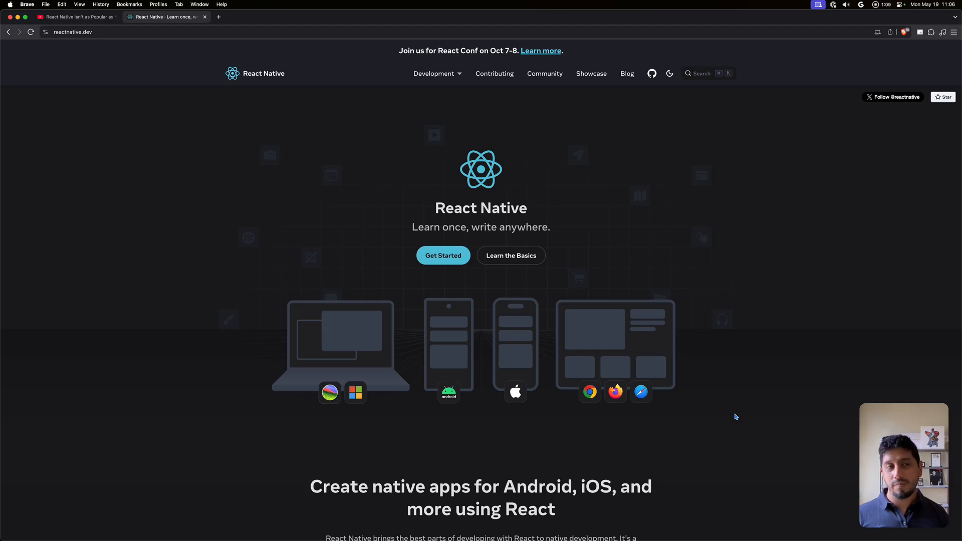
{"action": "mouse_move", "coordinate": [731, 385]}
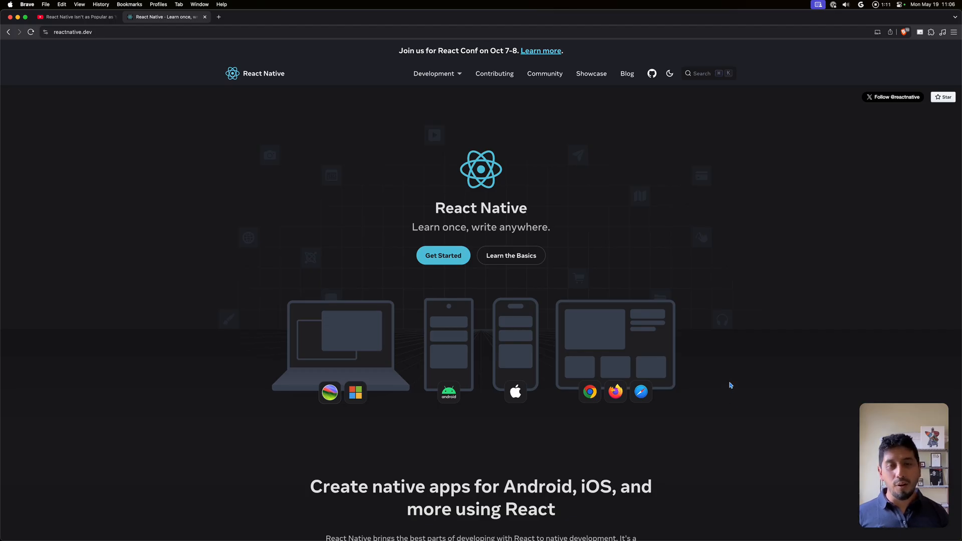
{"action": "mouse_move", "coordinate": [732, 383]}
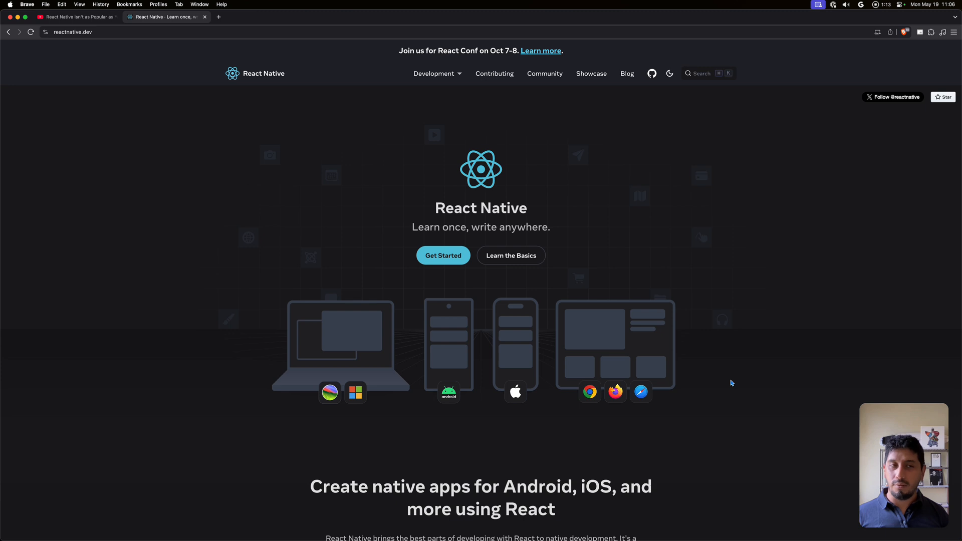
{"action": "mouse_move", "coordinate": [761, 273]}
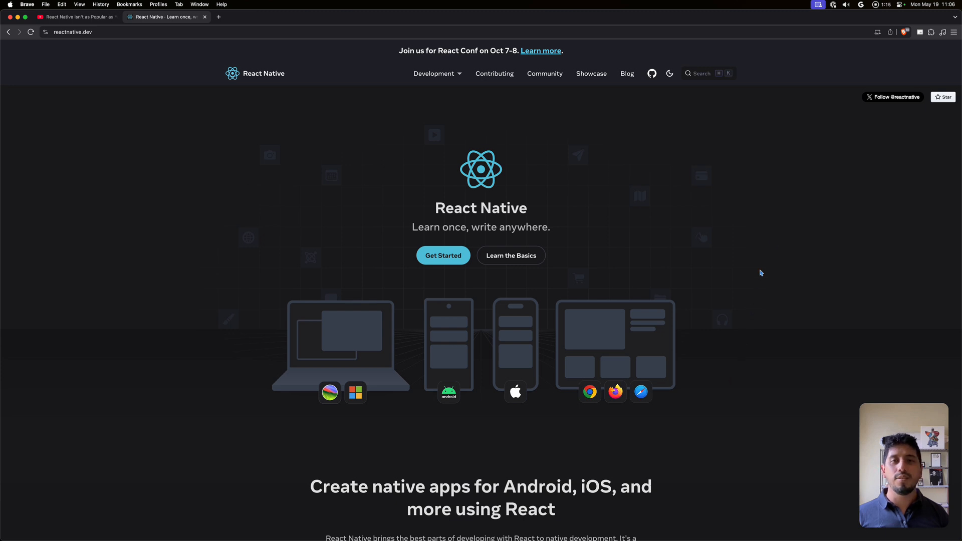